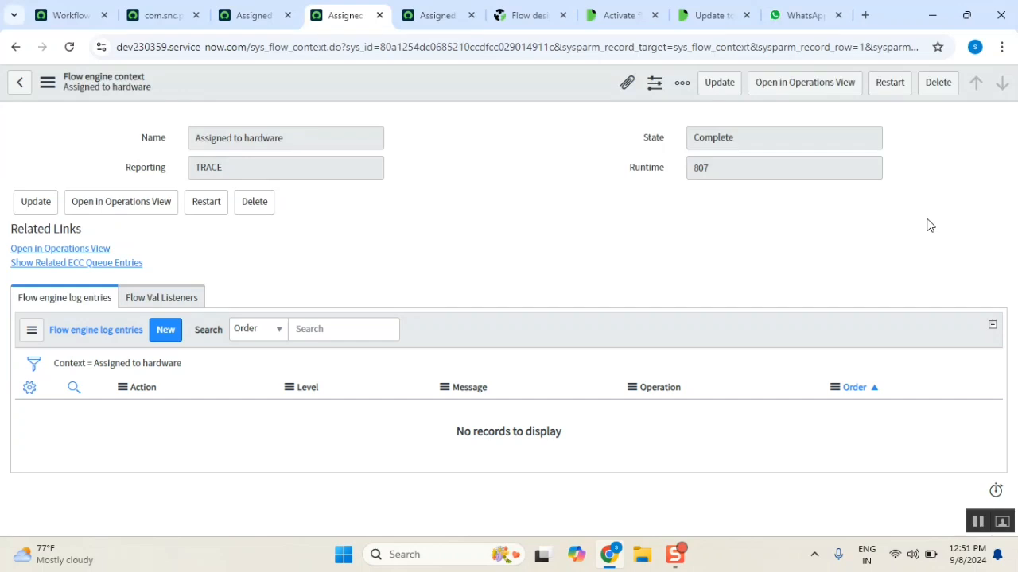
mouse_move(671, 248)
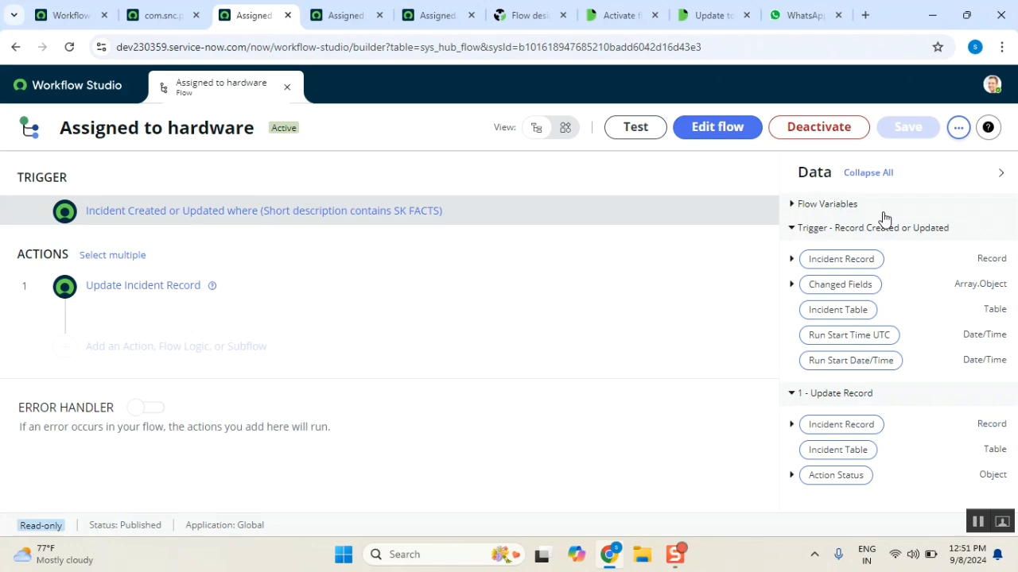
Show the Executions list for the Assigned to hardware flow from its more-actions menu.
left_click(957, 127)
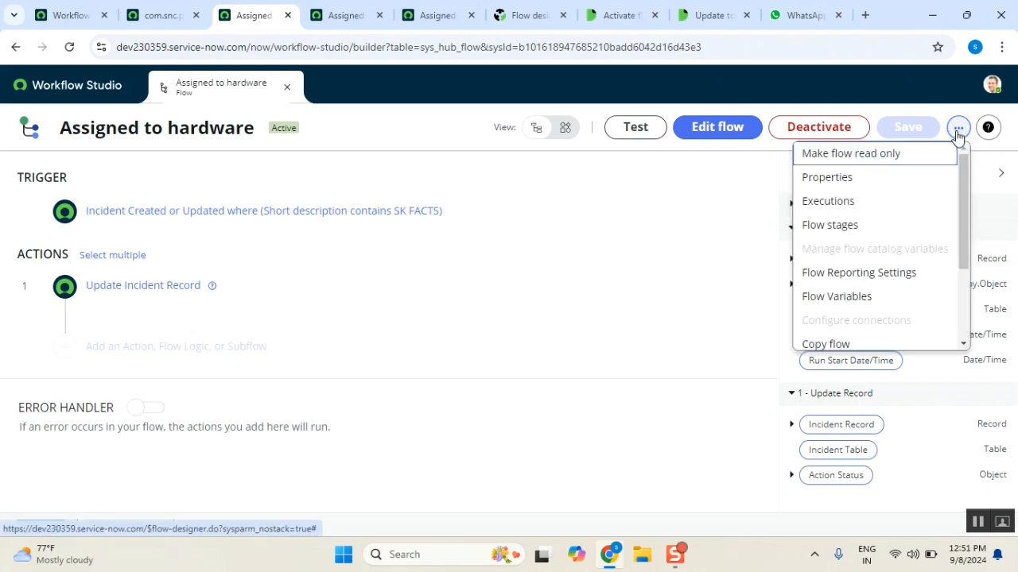
left_click(827, 201)
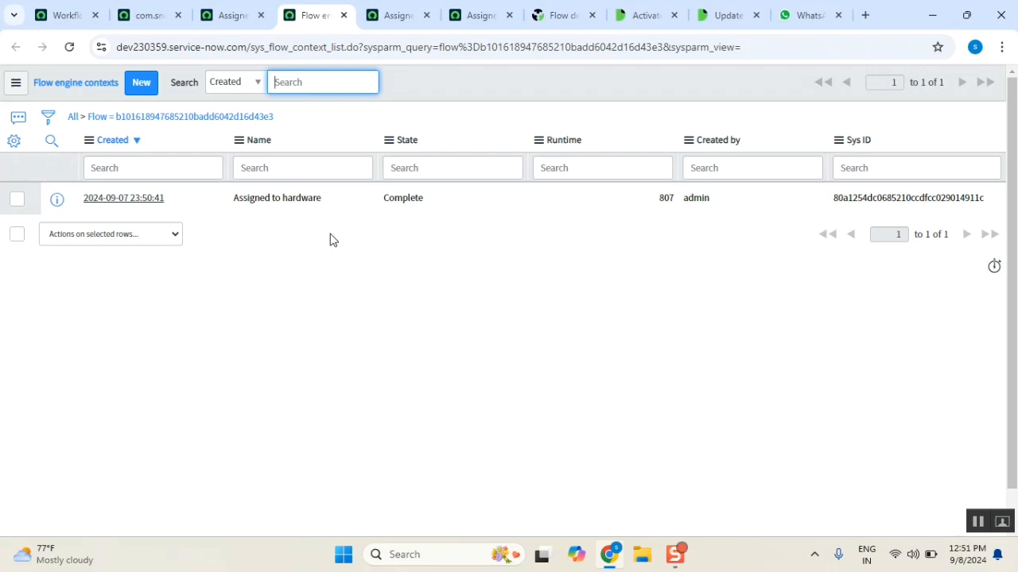
mouse_move(222, 291)
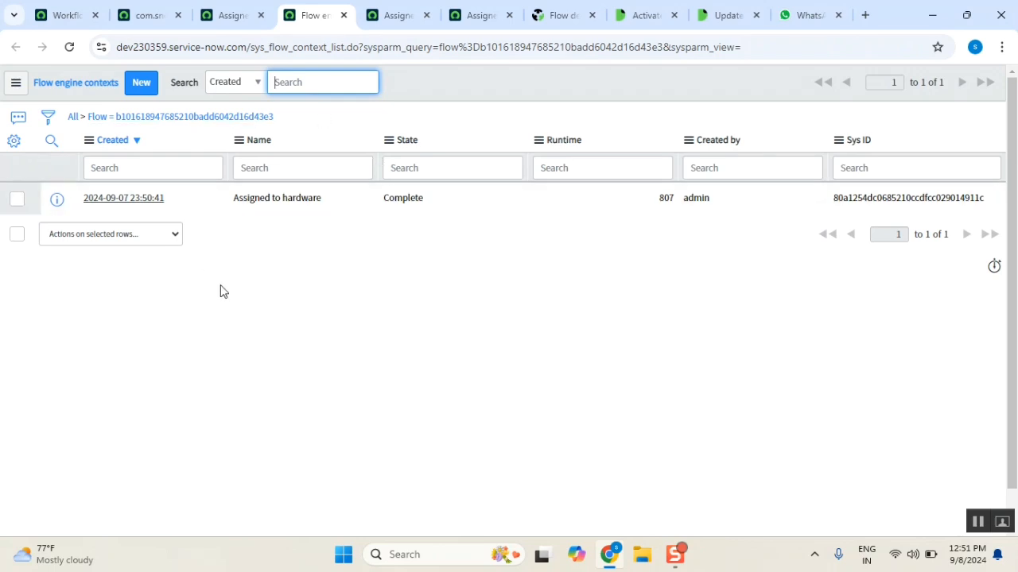
mouse_move(124, 197)
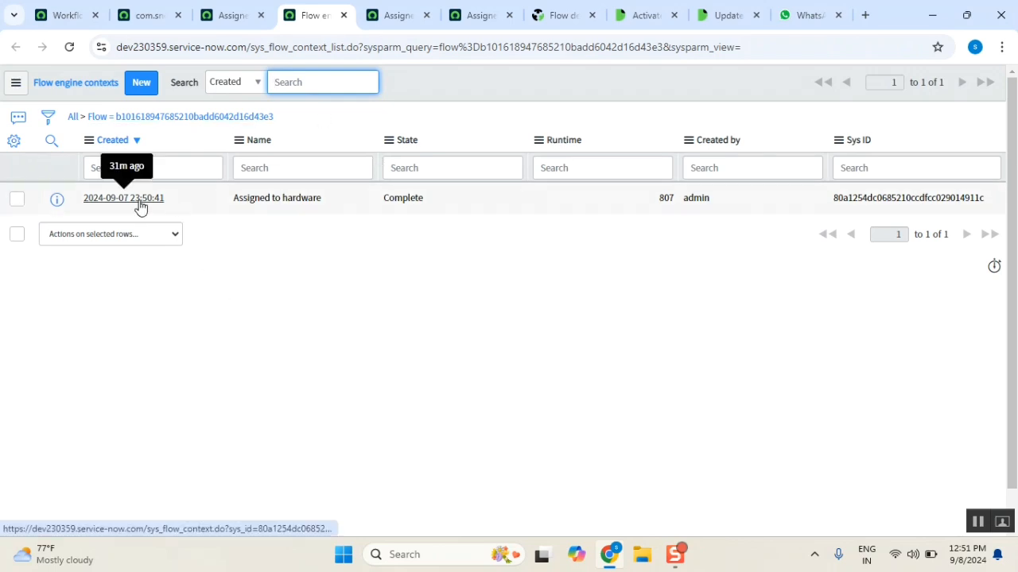
Open the completed Assigned to hardware run's context record and launch Operations View.
left_click(124, 197)
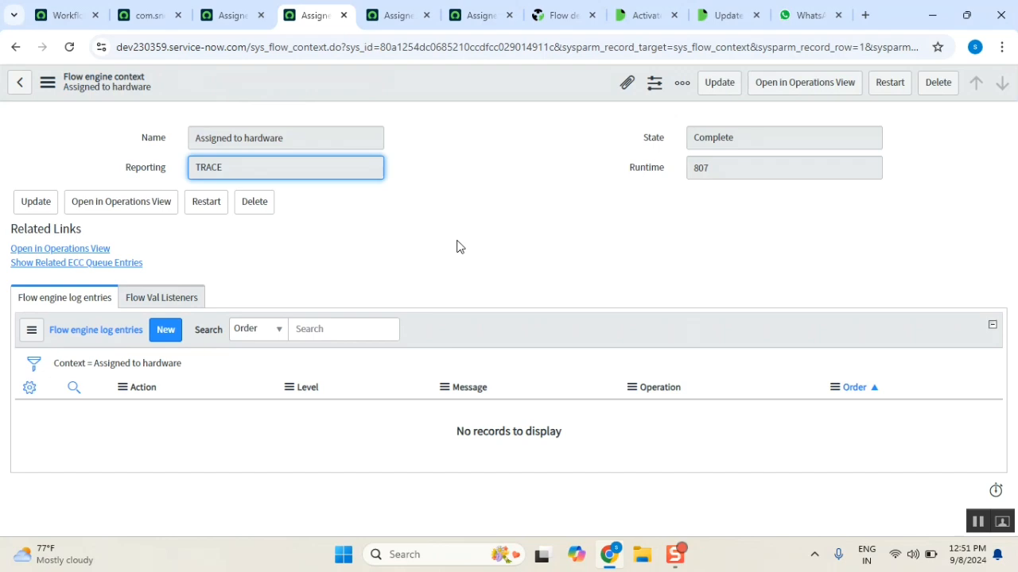
mouse_move(242, 264)
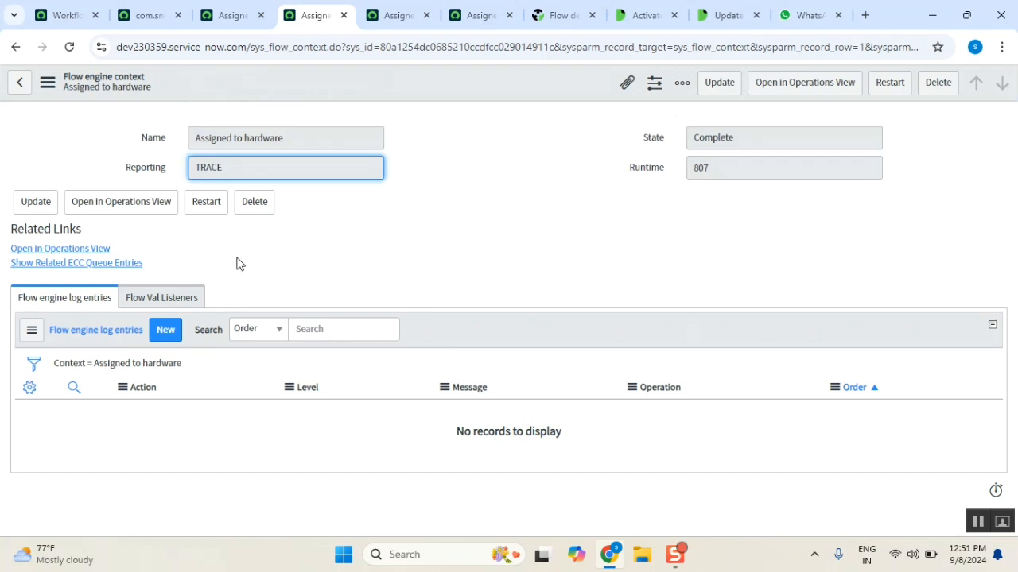
mouse_move(805, 83)
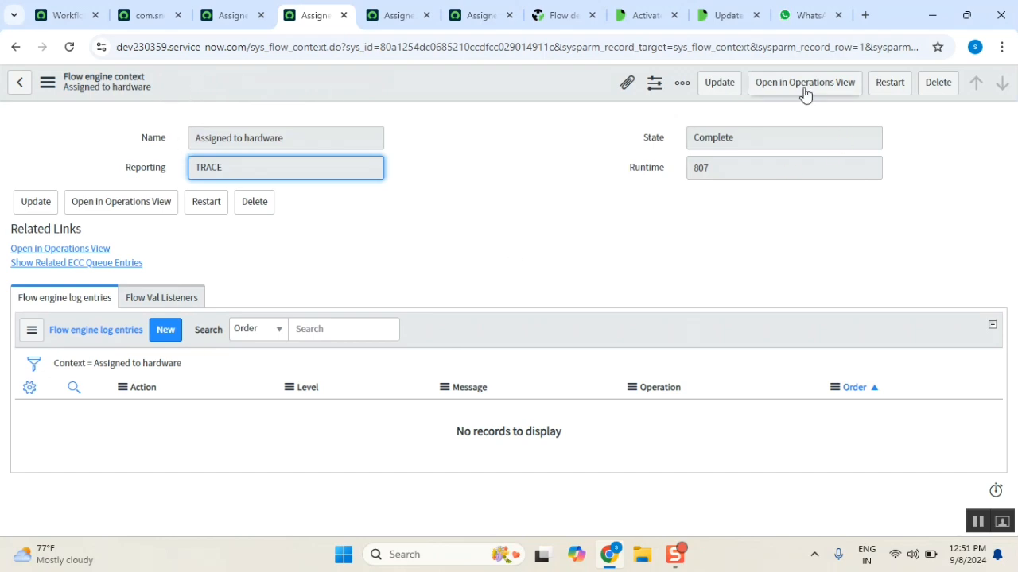
left_click(805, 82)
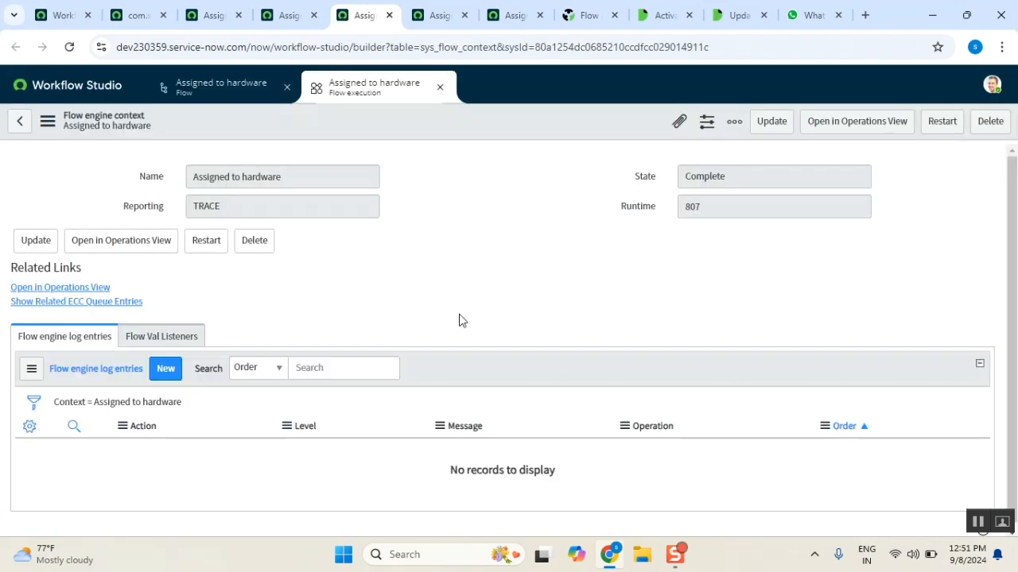
mouse_move(470, 219)
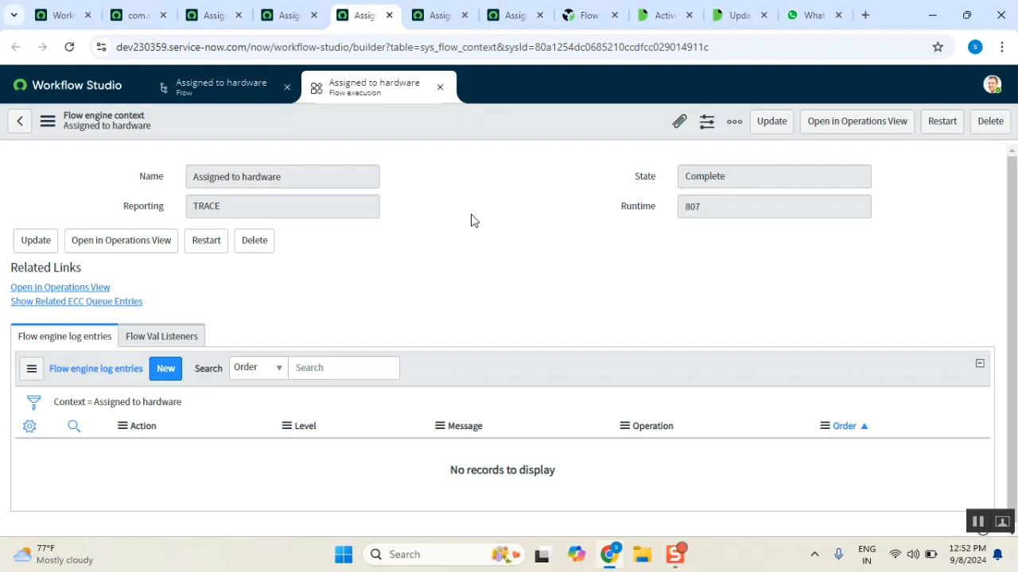
mouse_move(713, 190)
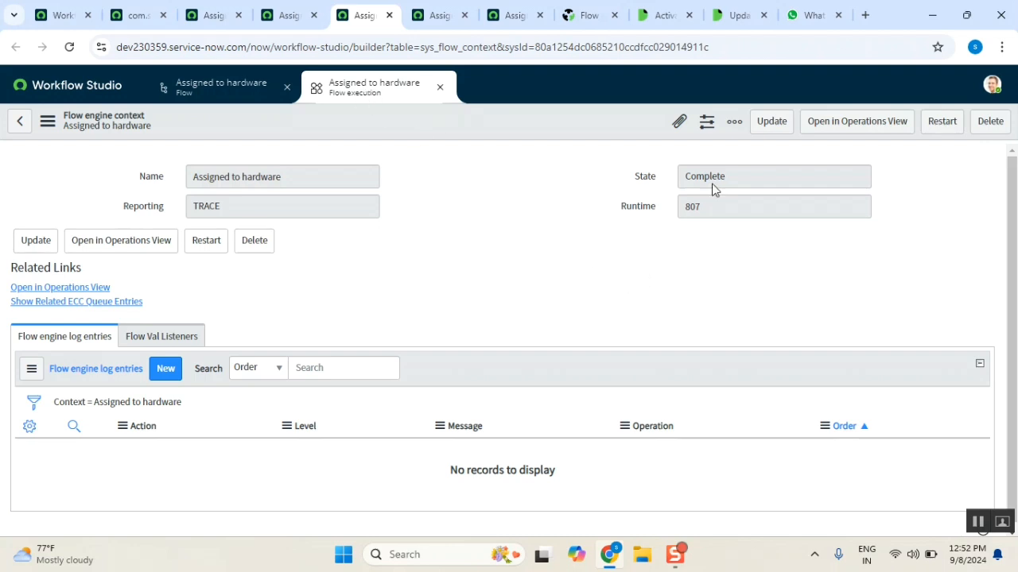
left_click(590, 14)
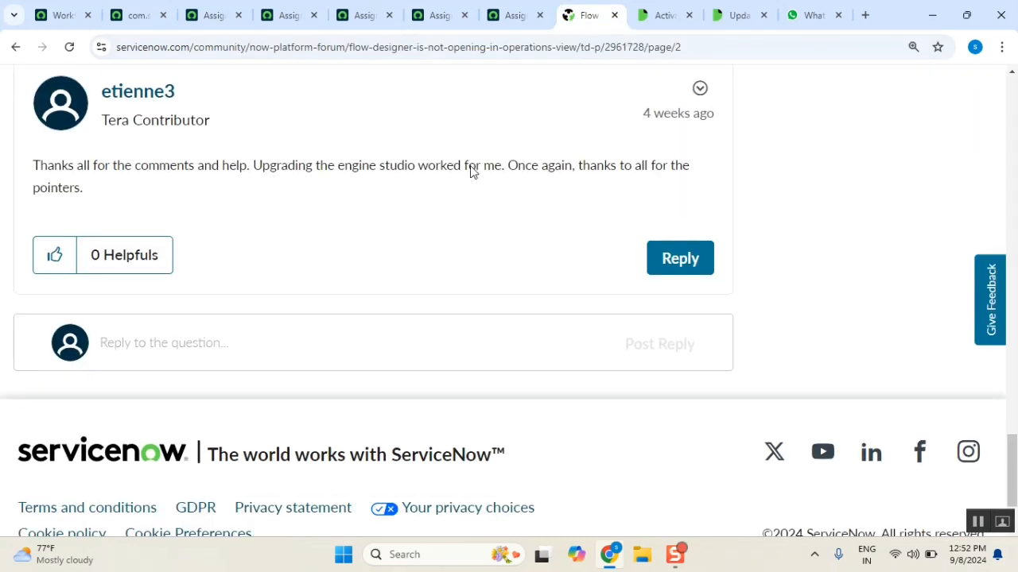
mouse_move(398, 275)
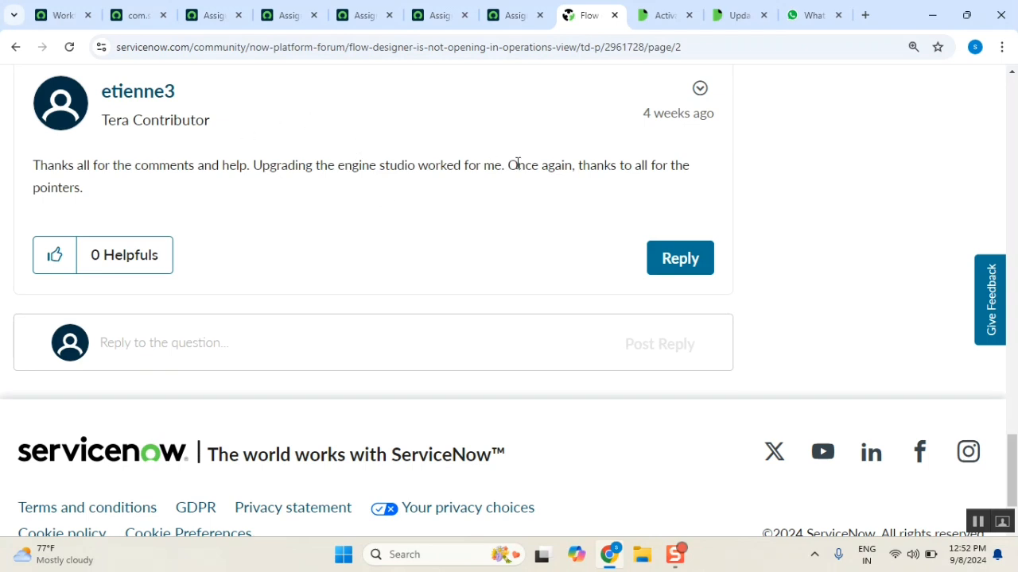
mouse_move(442, 227)
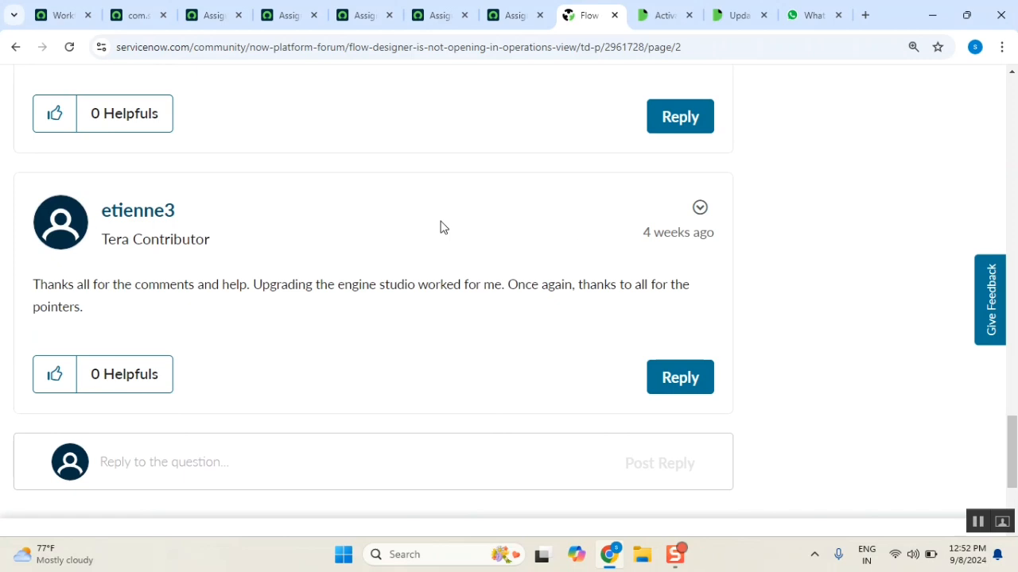
scroll("up", 3)
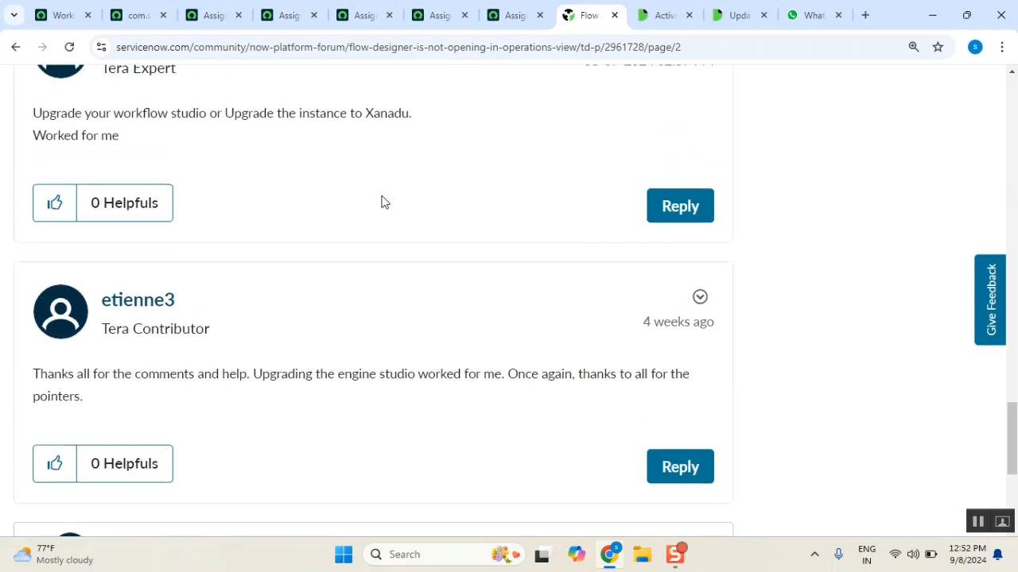
double_click(140, 113)
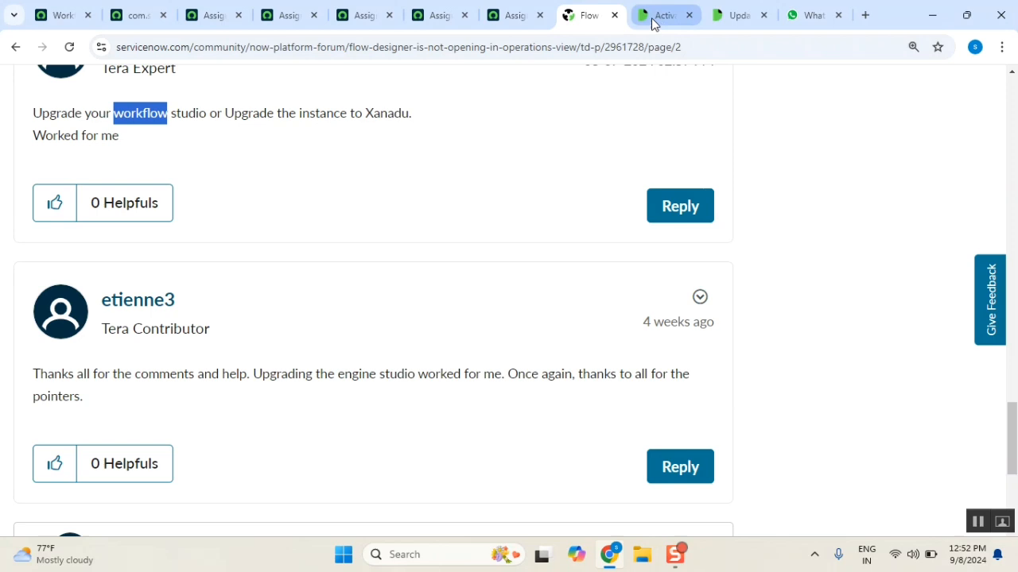
mouse_move(664, 14)
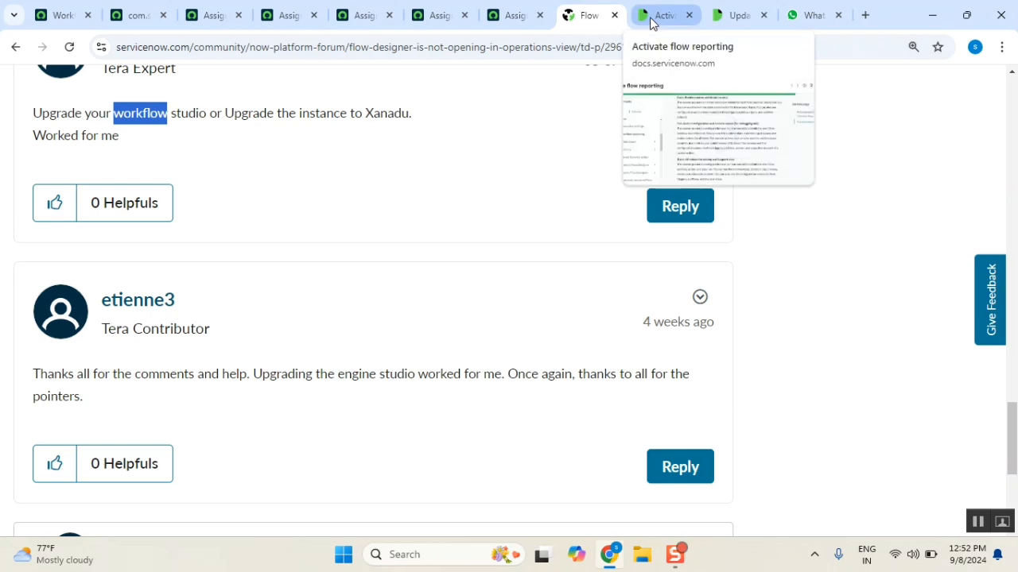
Read the Docs procedure for updating Workflow Studio and the flow reporting level property, then return to Application Manager.
left_click(734, 14)
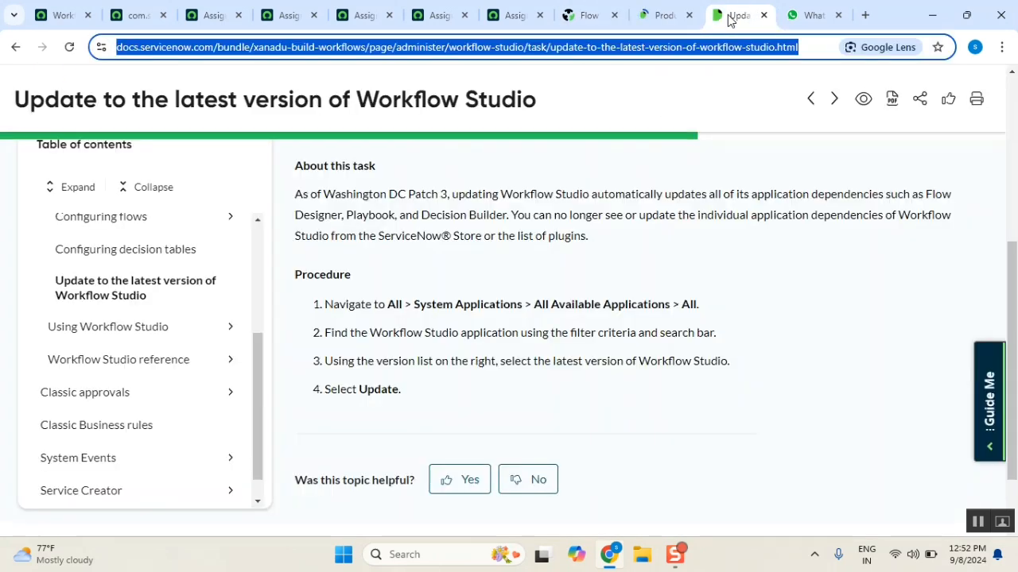
double_click(432, 305)
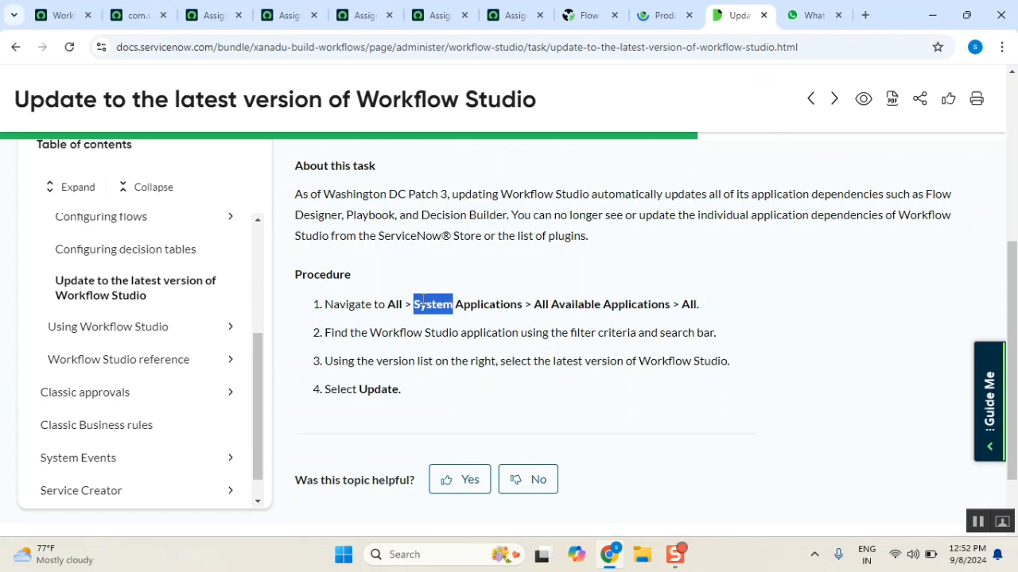
mouse_move(54, 15)
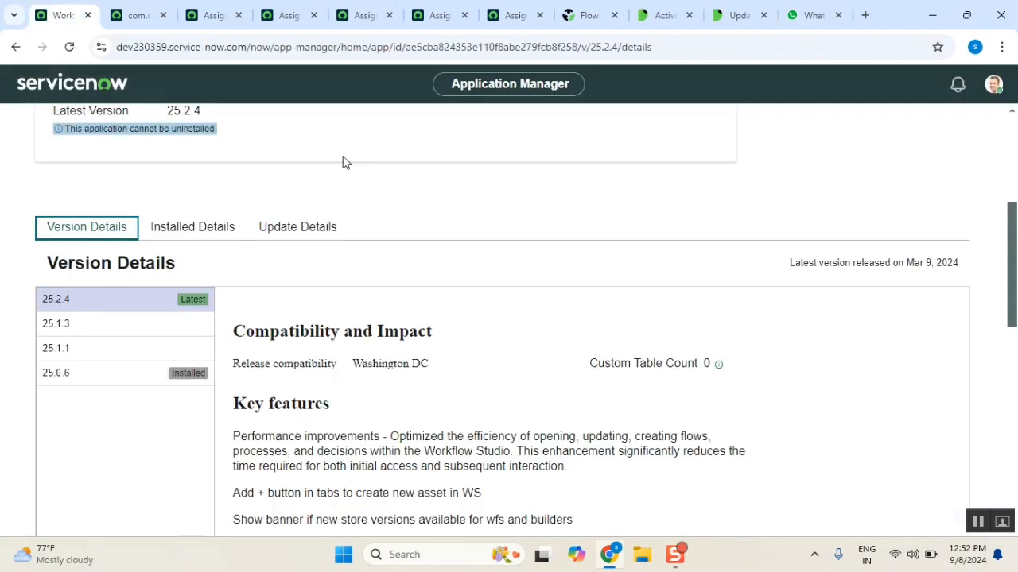
left_click(130, 14)
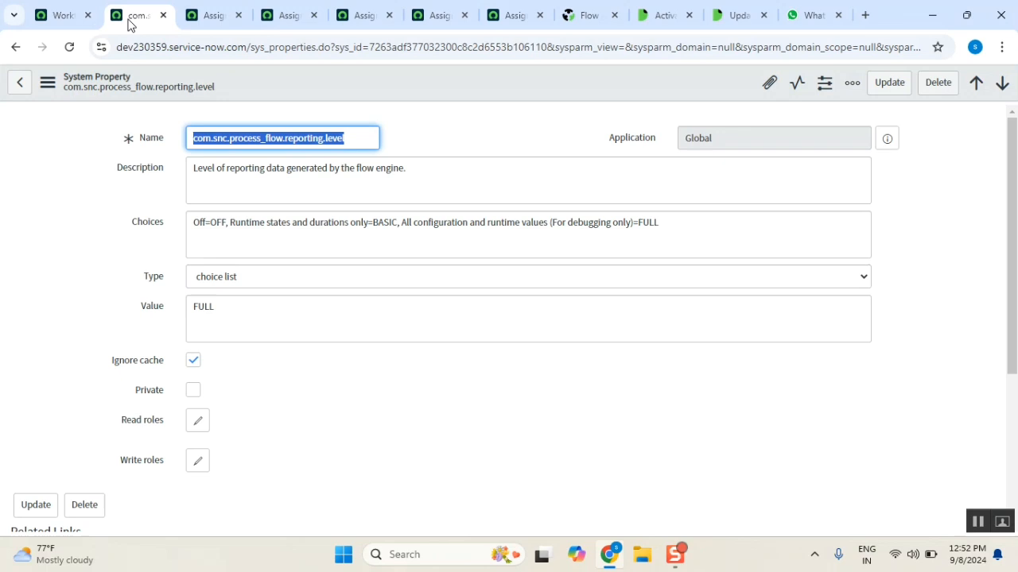
left_click(517, 46)
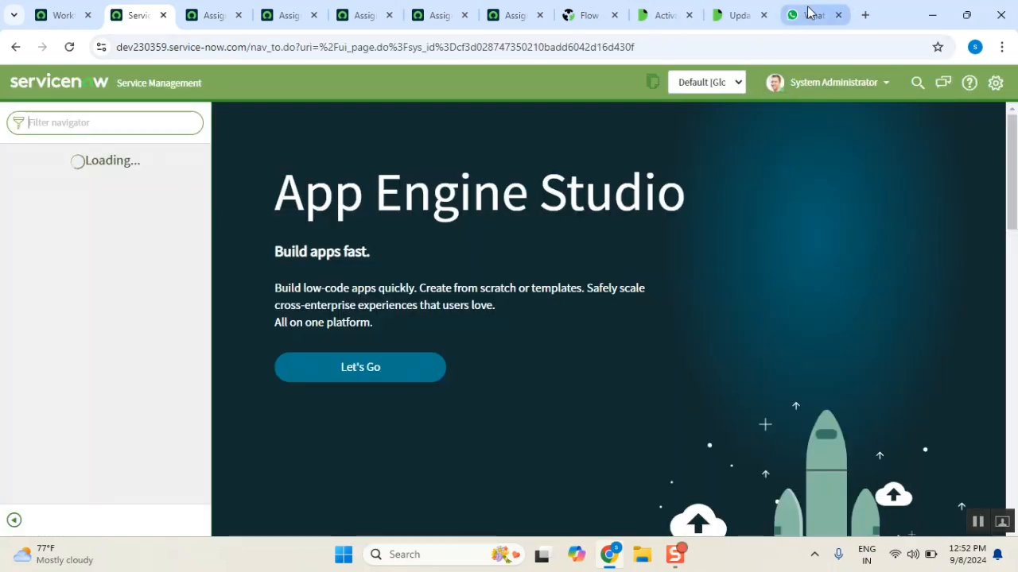
left_click(735, 14)
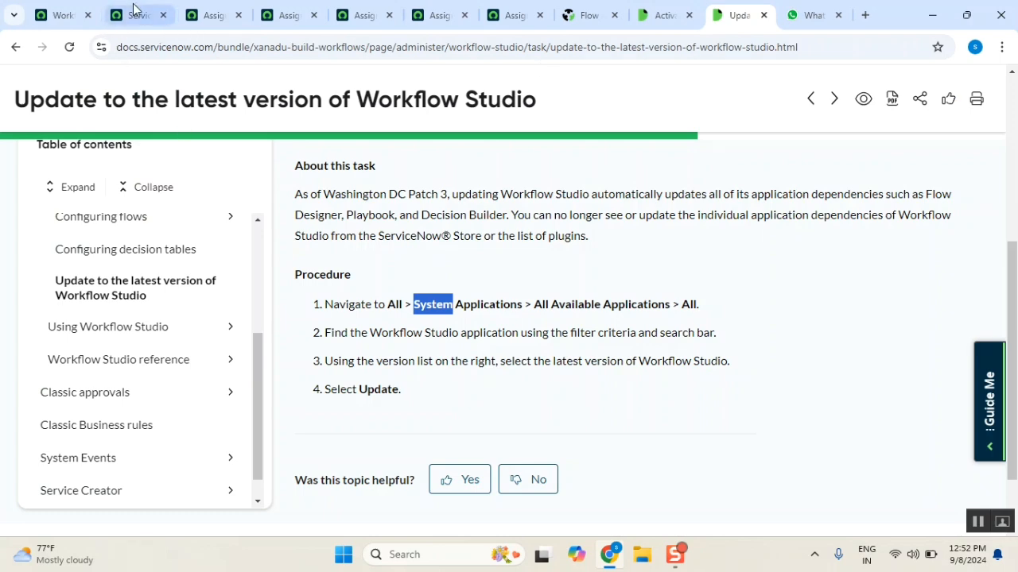
left_click(135, 15)
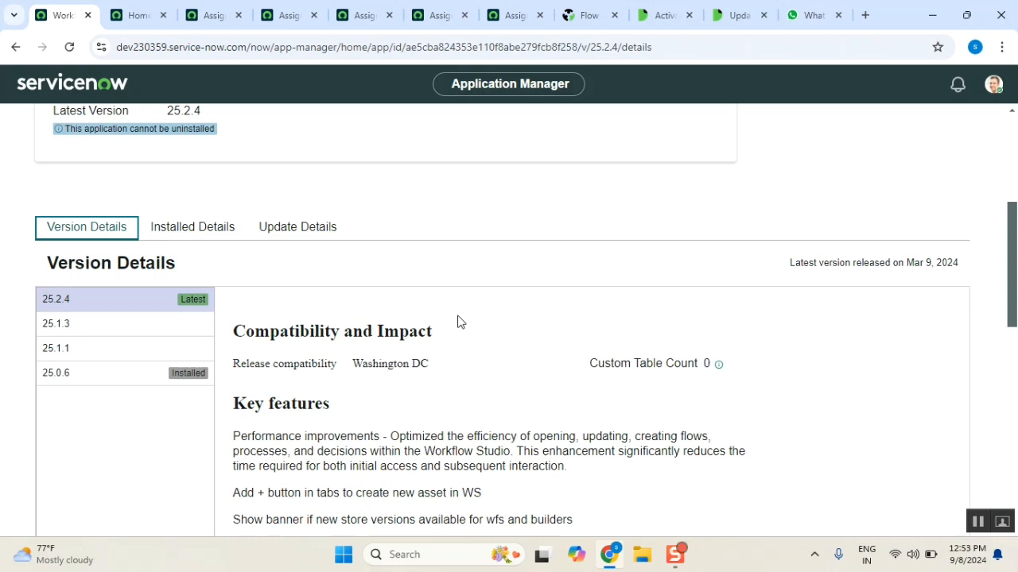
mouse_move(1015, 151)
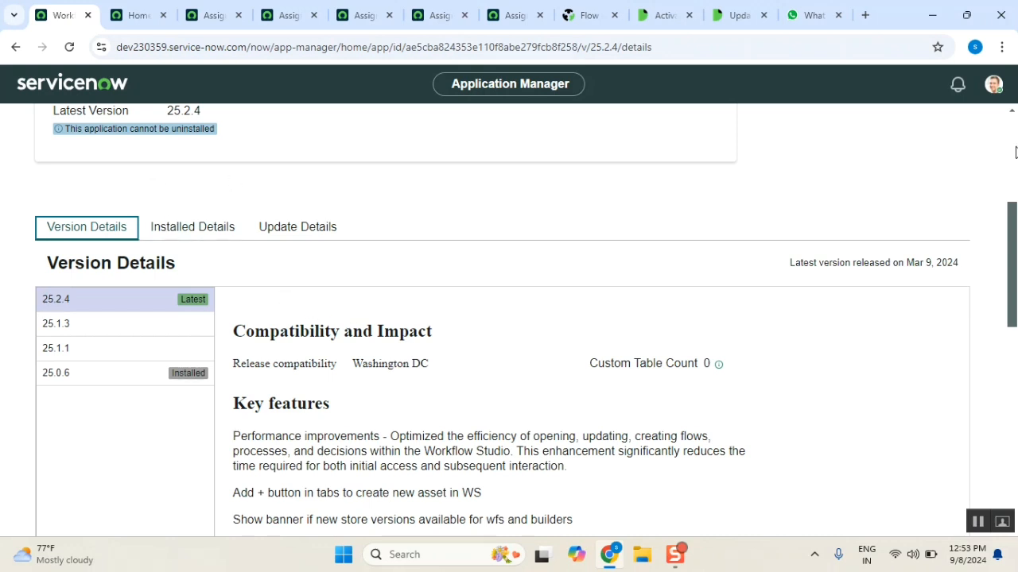
scroll("up", 3)
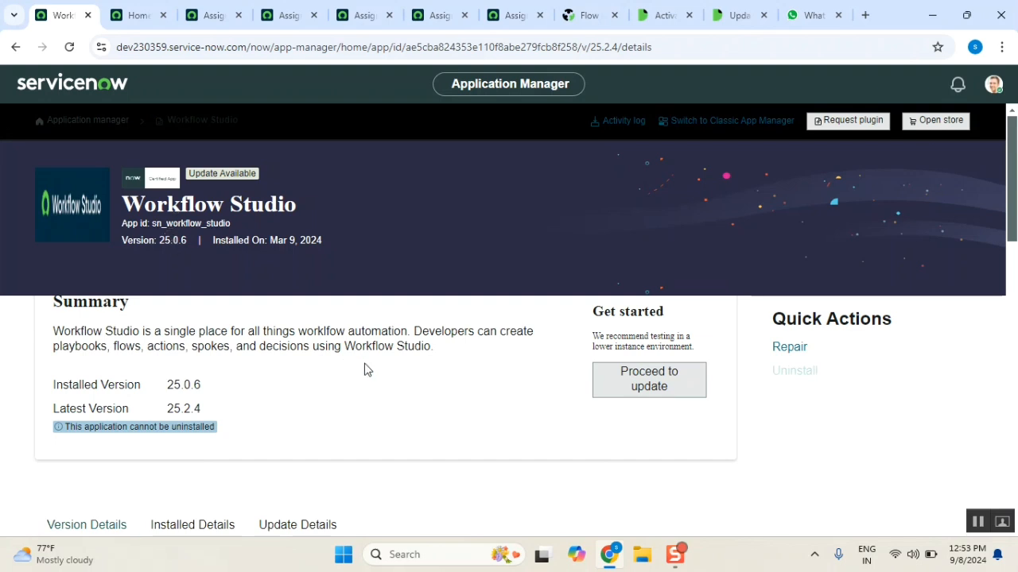
scroll("down", 3)
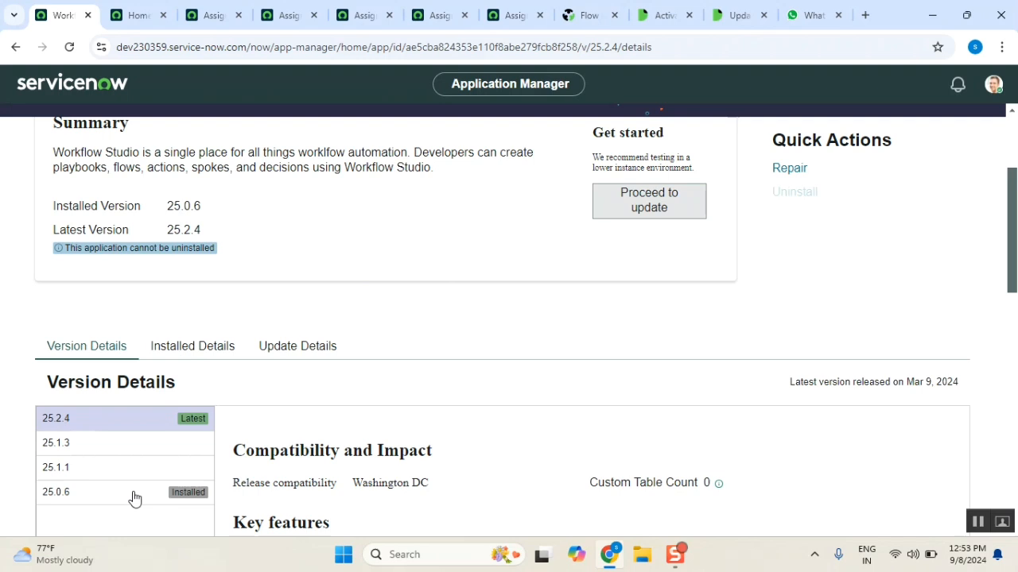
mouse_move(614, 290)
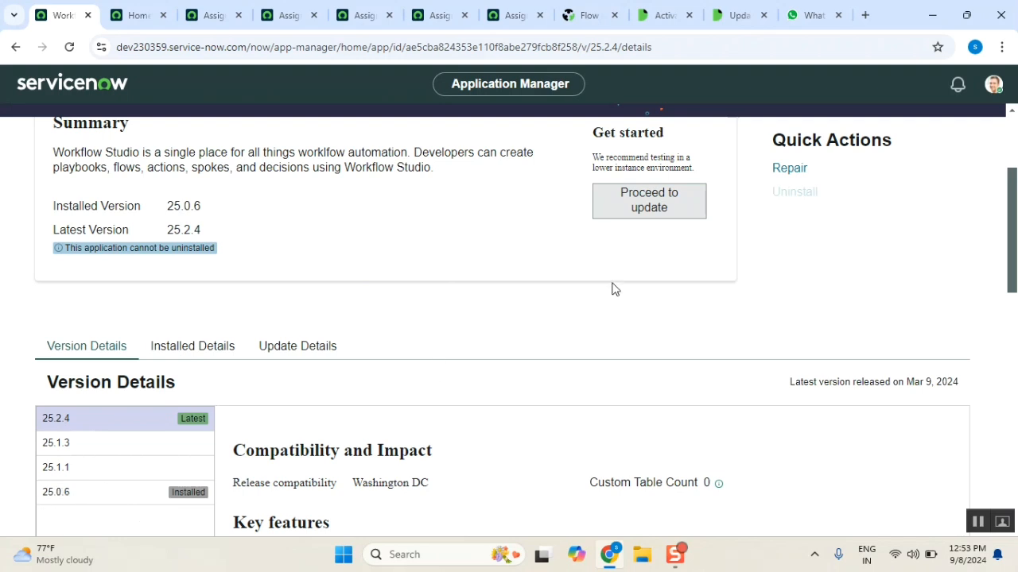
mouse_move(649, 201)
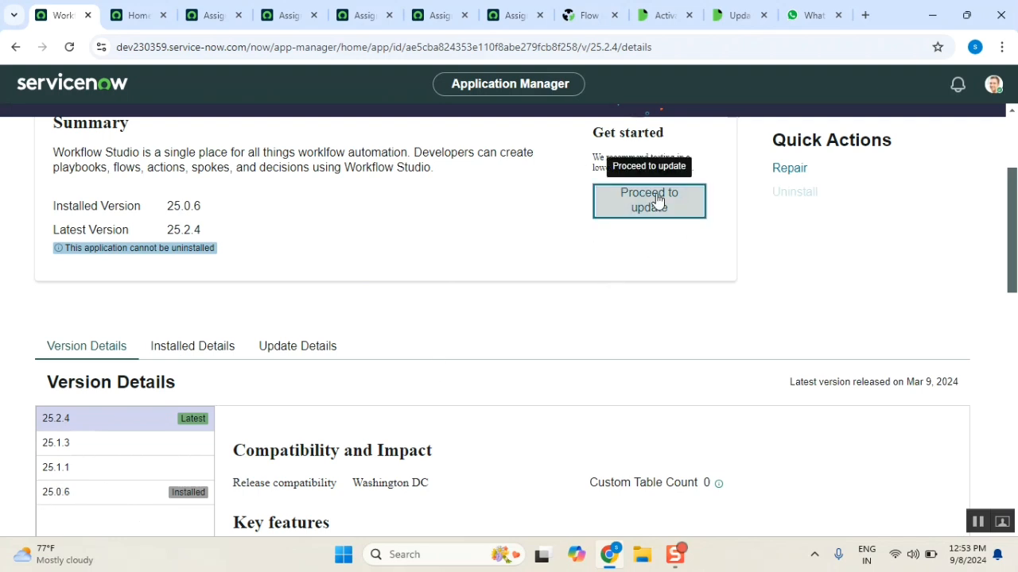
Proceed to update Workflow Studio, selecting version 25.1.3 with Install now.
left_click(649, 201)
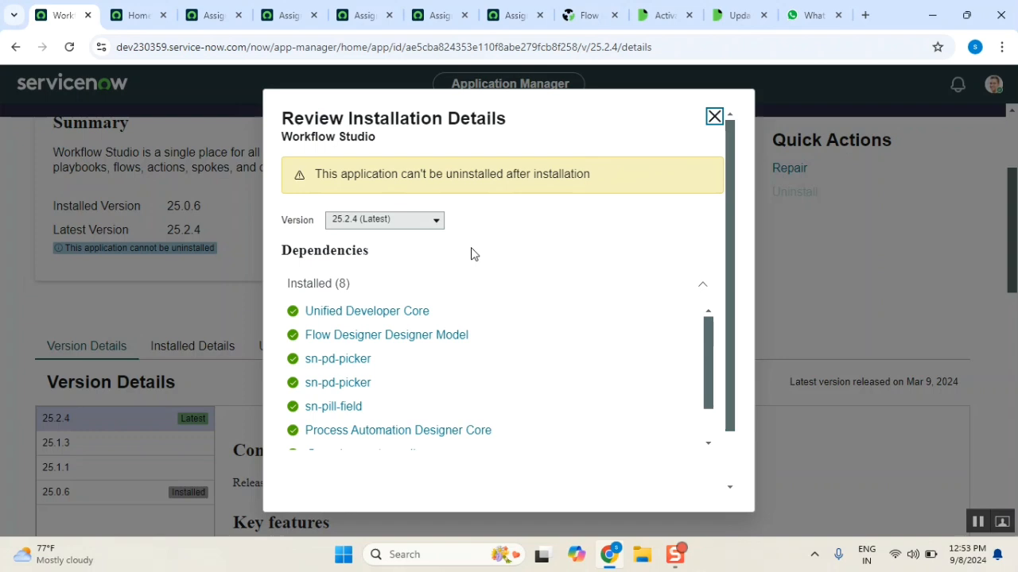
left_click(385, 219)
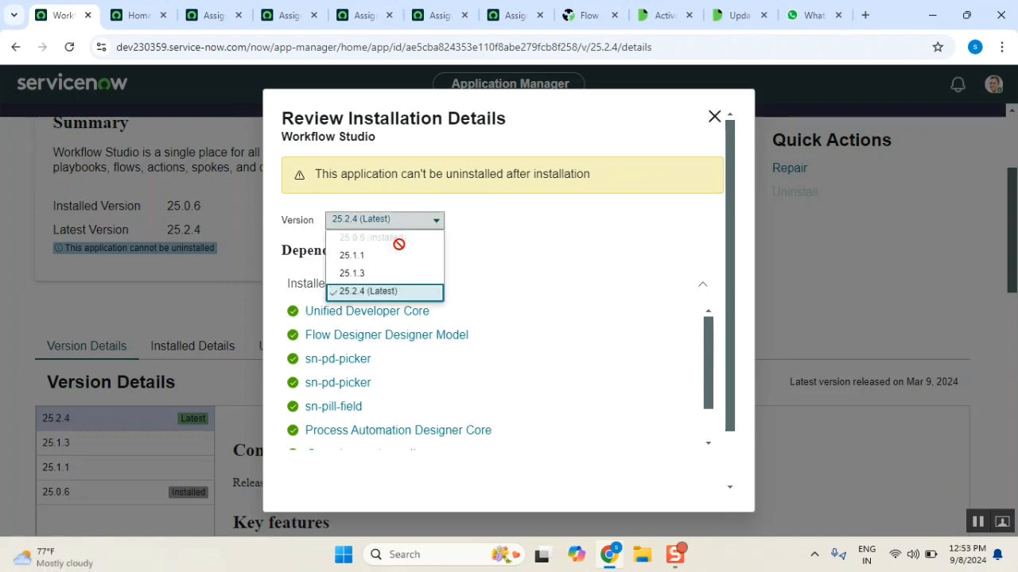
left_click(351, 273)
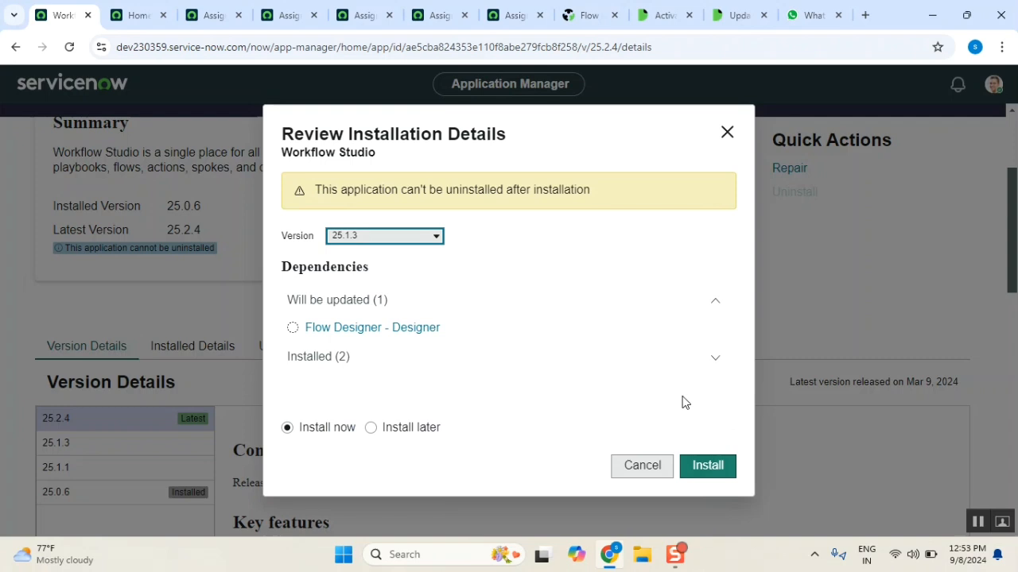
mouse_move(706, 465)
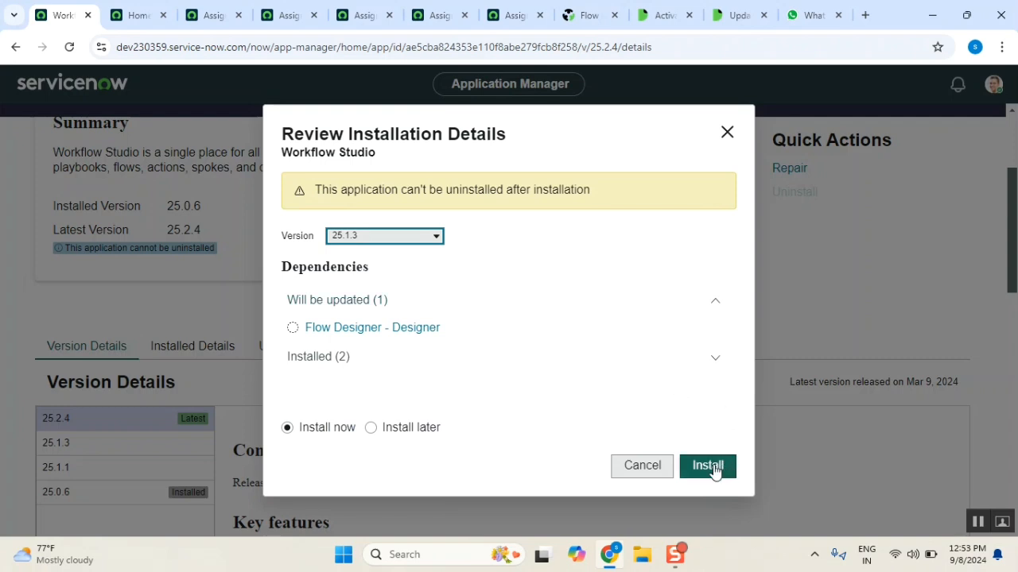
Install Workflow Studio 25.1.3 and continue to View Details from the success dialog.
left_click(706, 464)
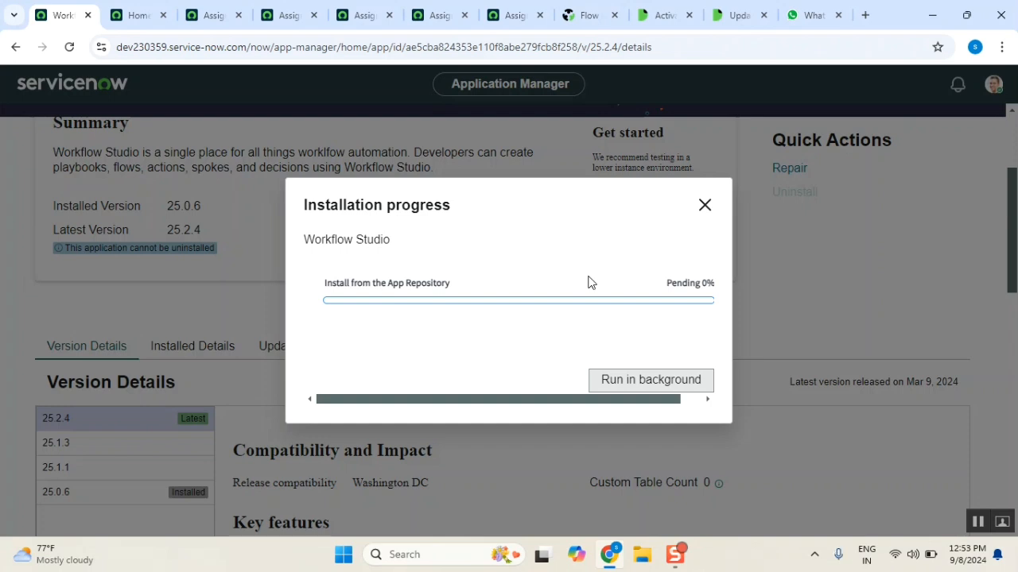
mouse_move(86, 454)
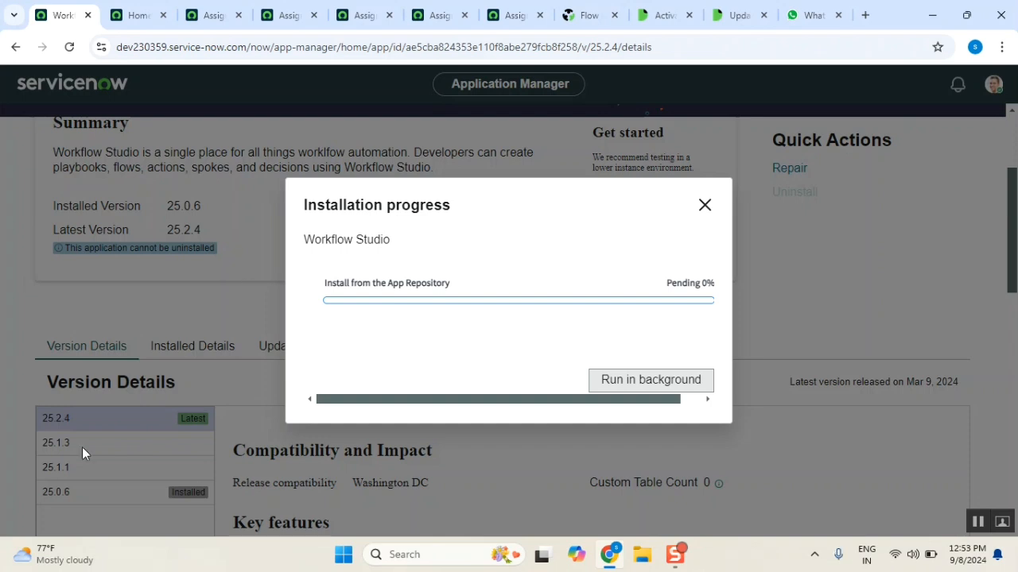
mouse_move(423, 367)
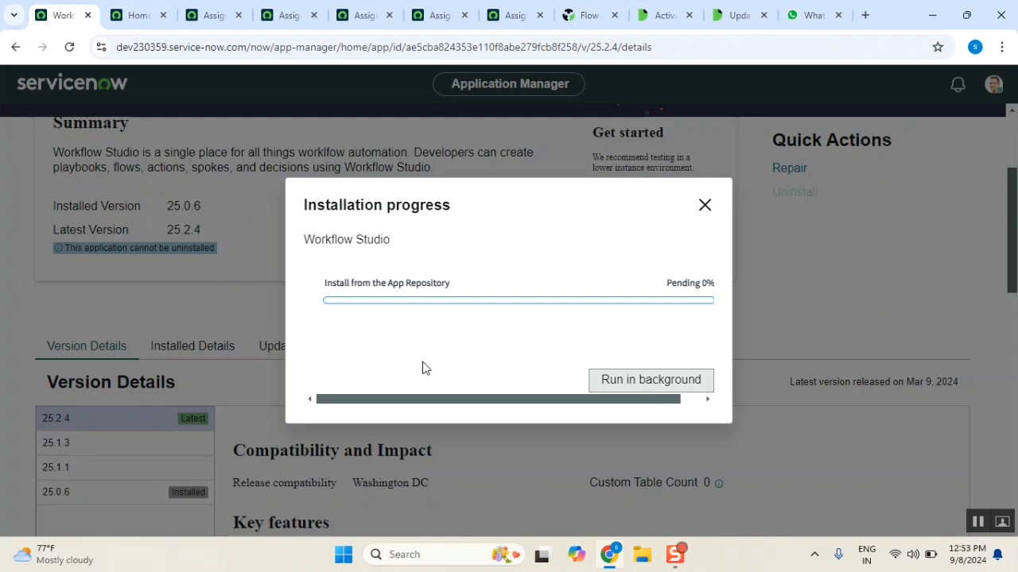
mouse_move(709, 406)
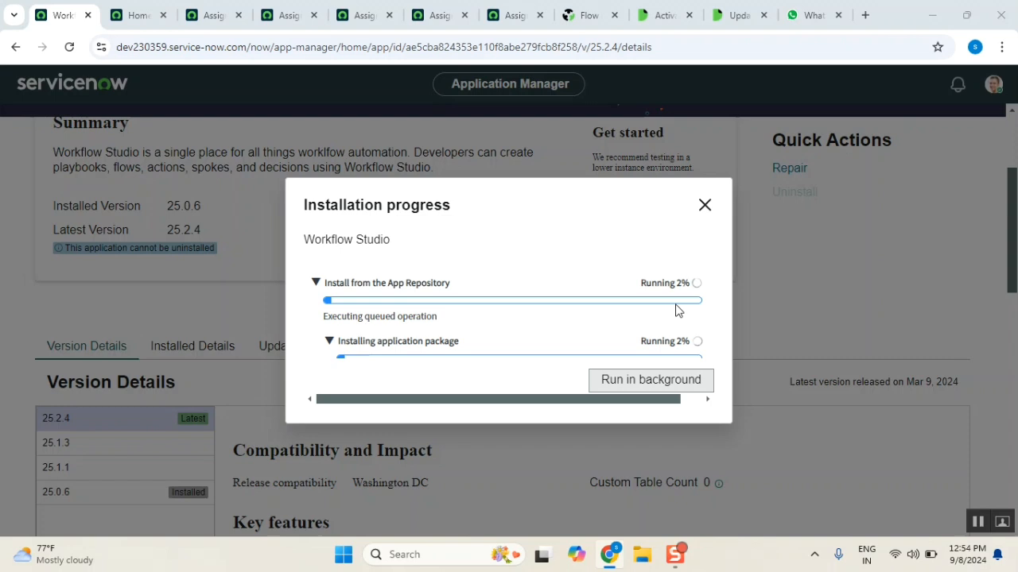
mouse_move(158, 473)
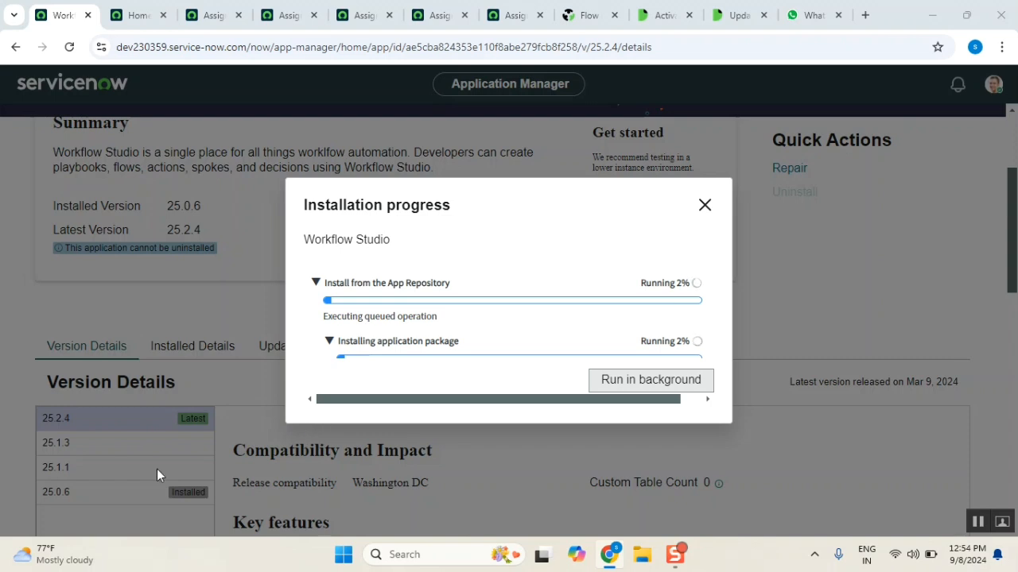
mouse_move(636, 299)
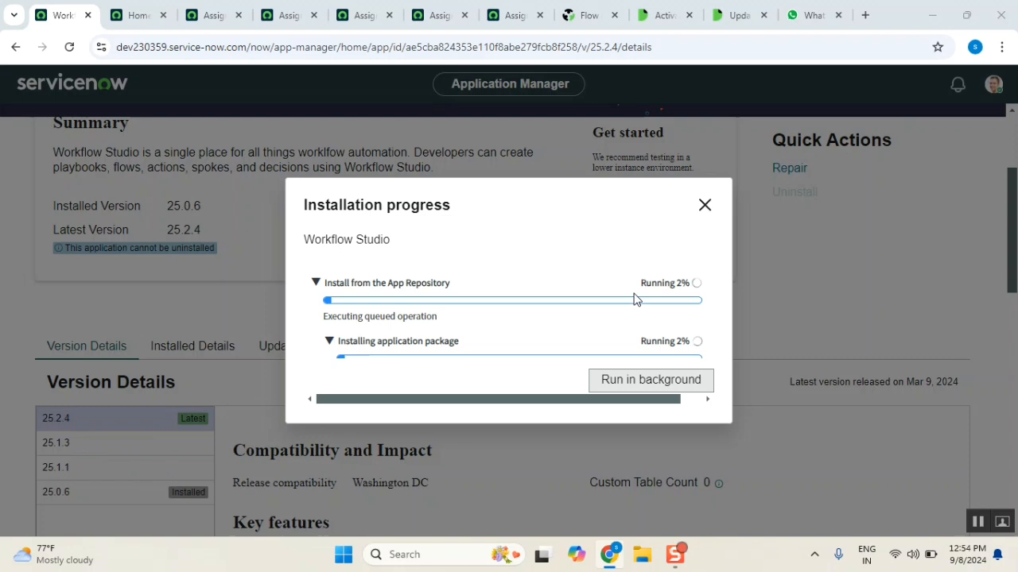
mouse_move(455, 334)
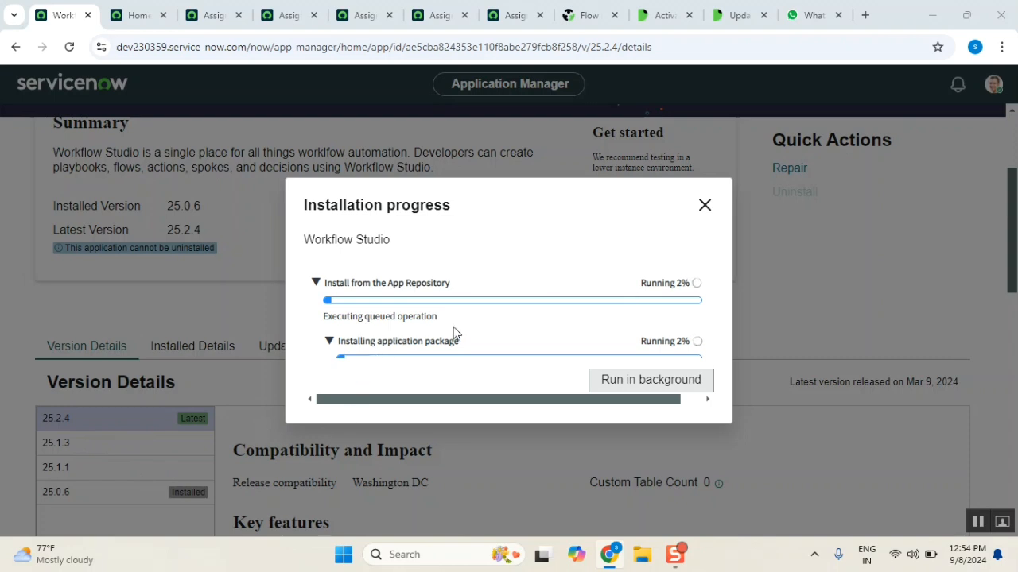
mouse_move(671, 328)
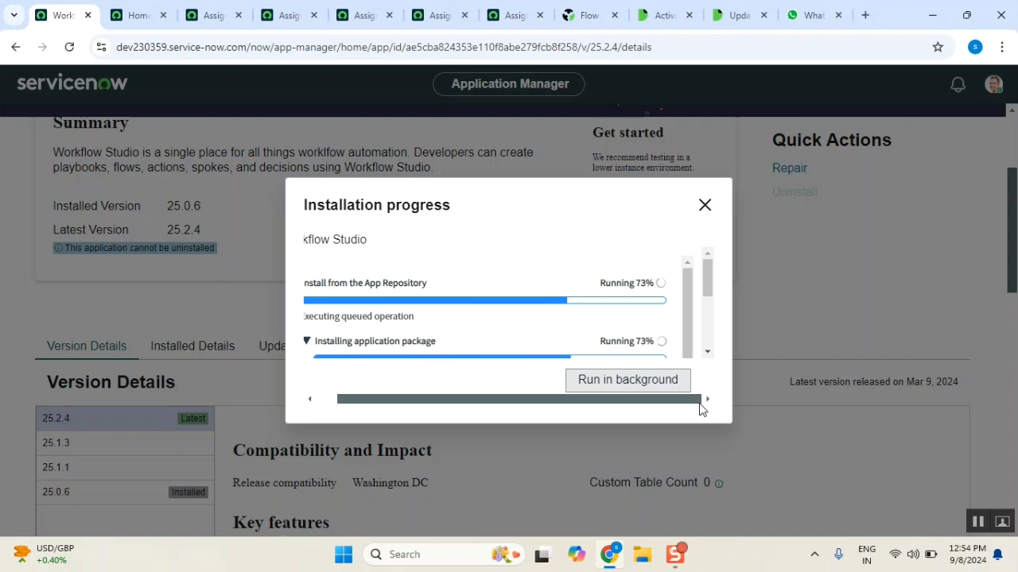
left_click(310, 397)
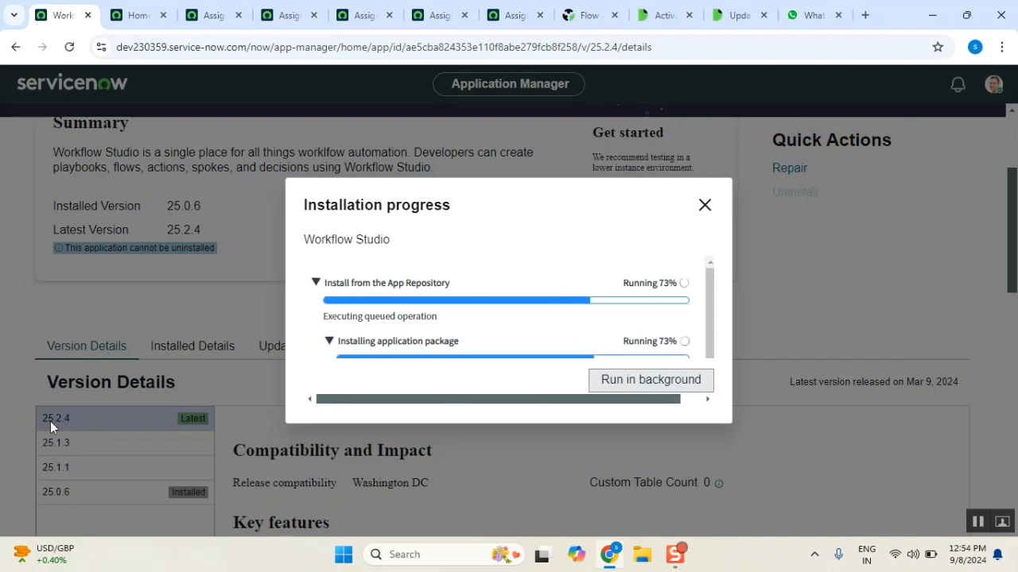
mouse_move(302, 332)
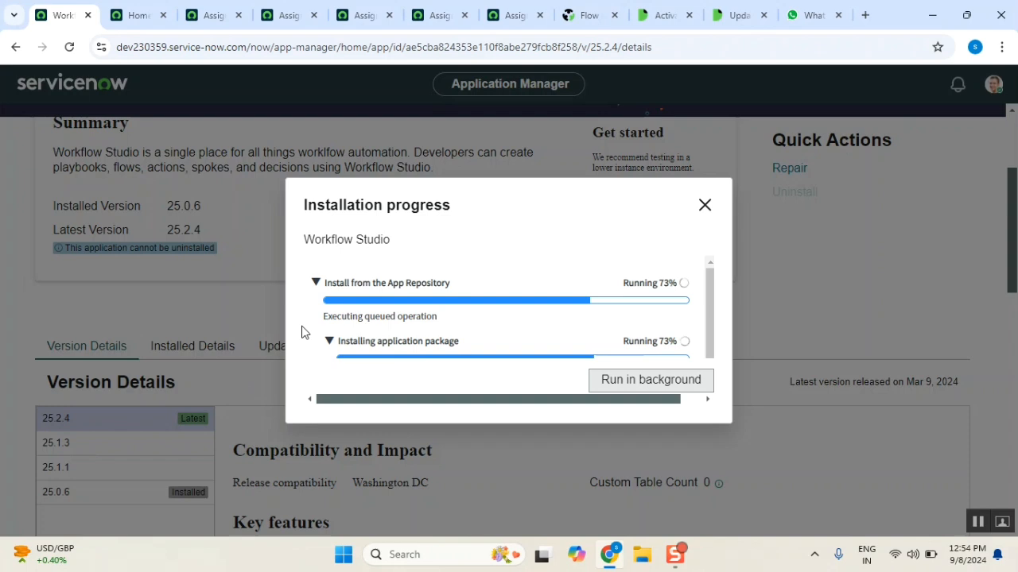
mouse_move(445, 311)
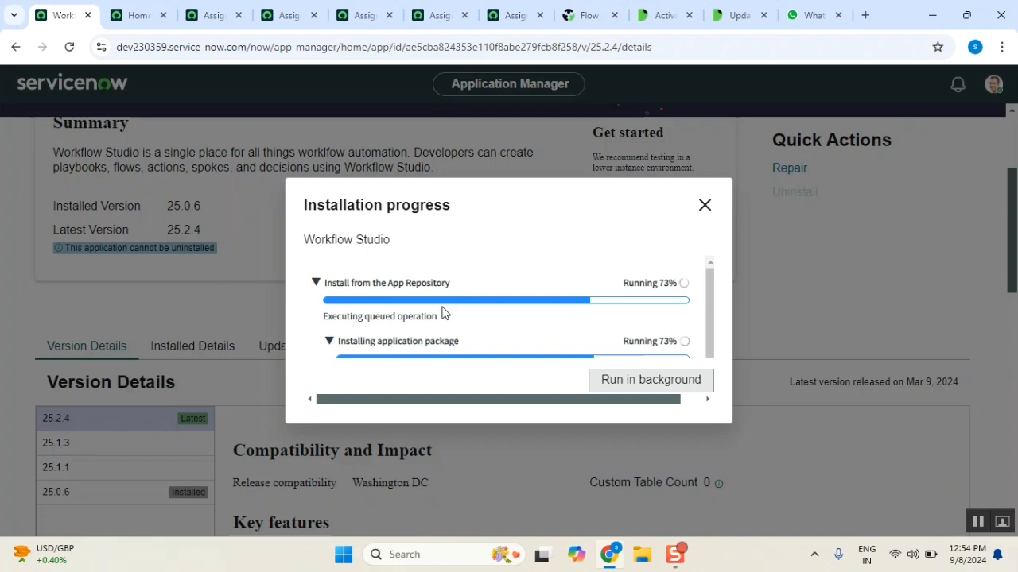
mouse_move(63, 461)
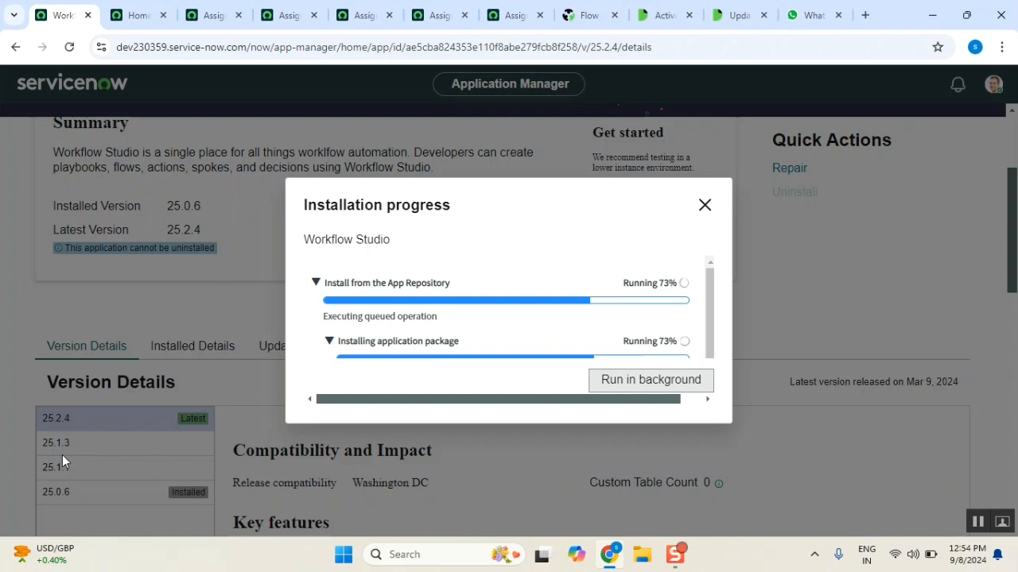
mouse_move(61, 449)
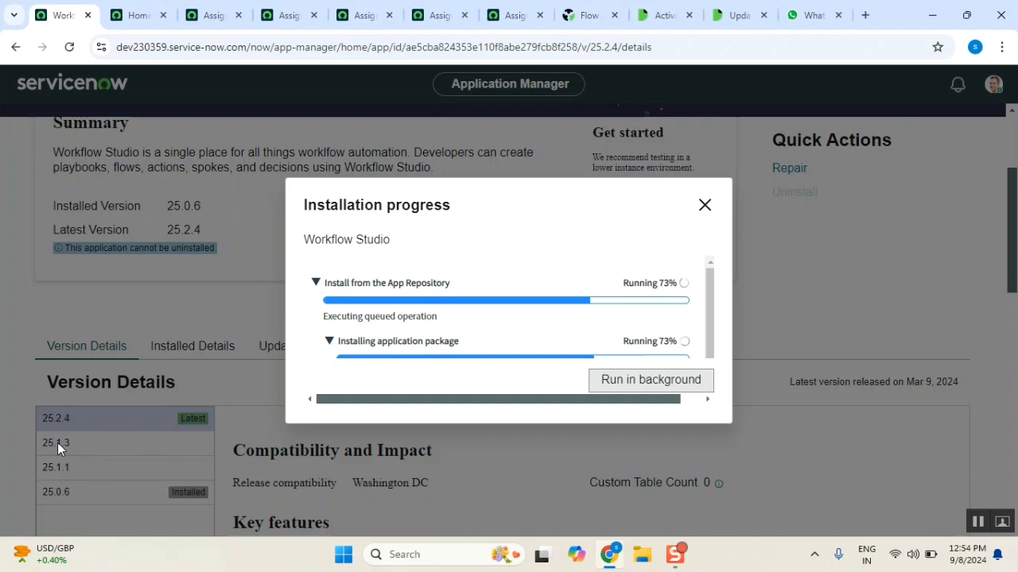
mouse_move(709, 430)
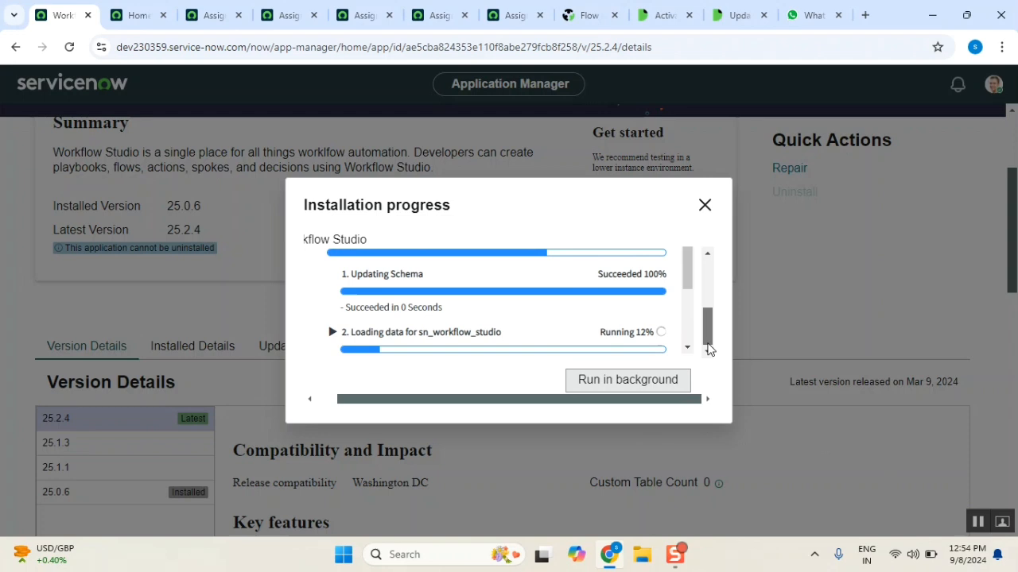
left_click(706, 254)
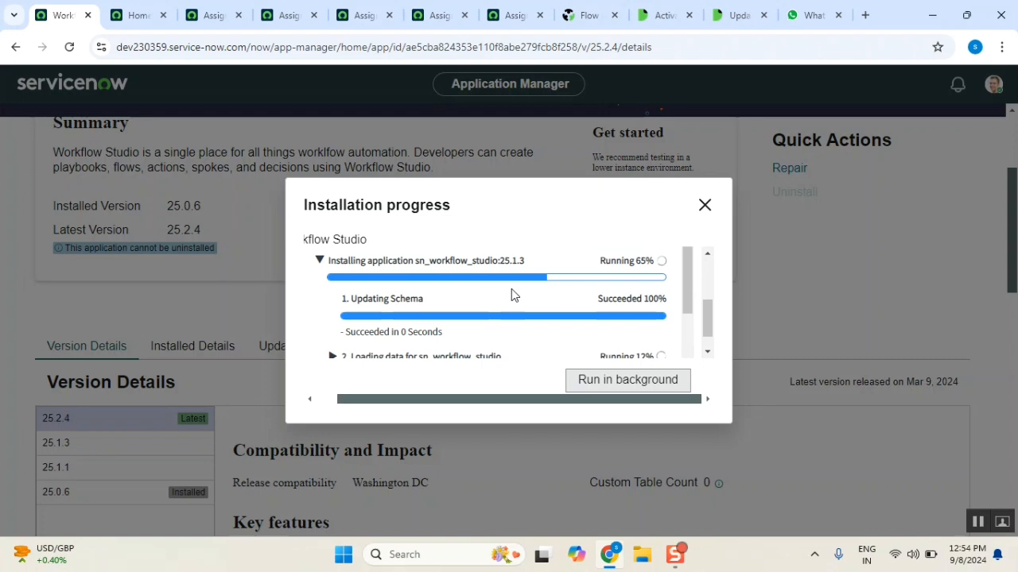
mouse_move(531, 267)
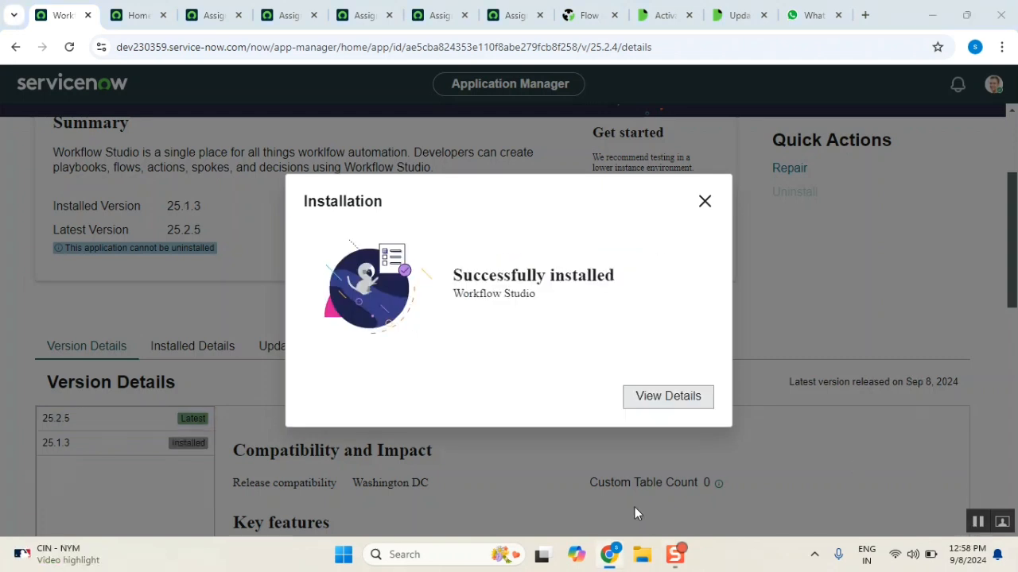
mouse_move(684, 261)
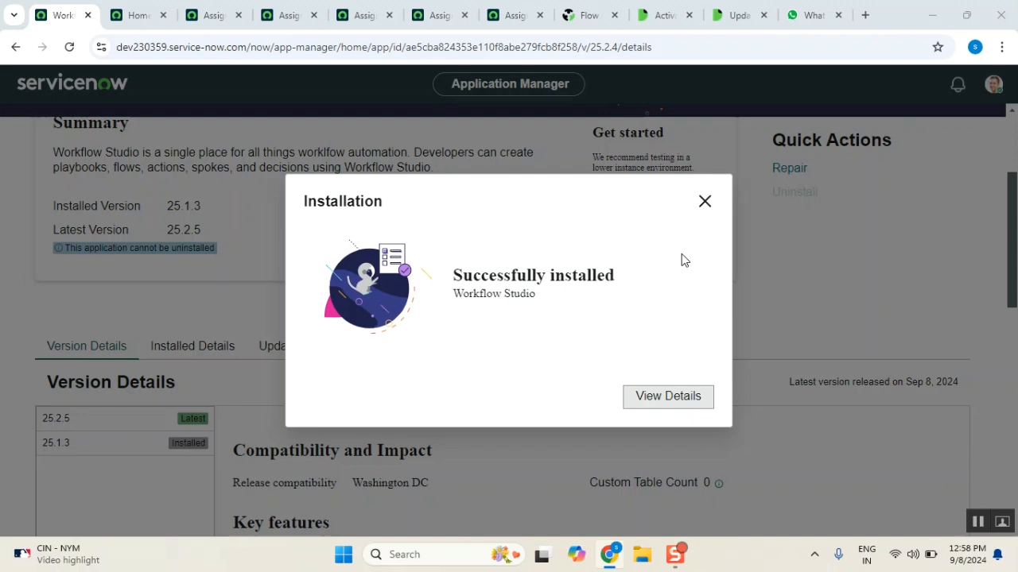
mouse_move(152, 425)
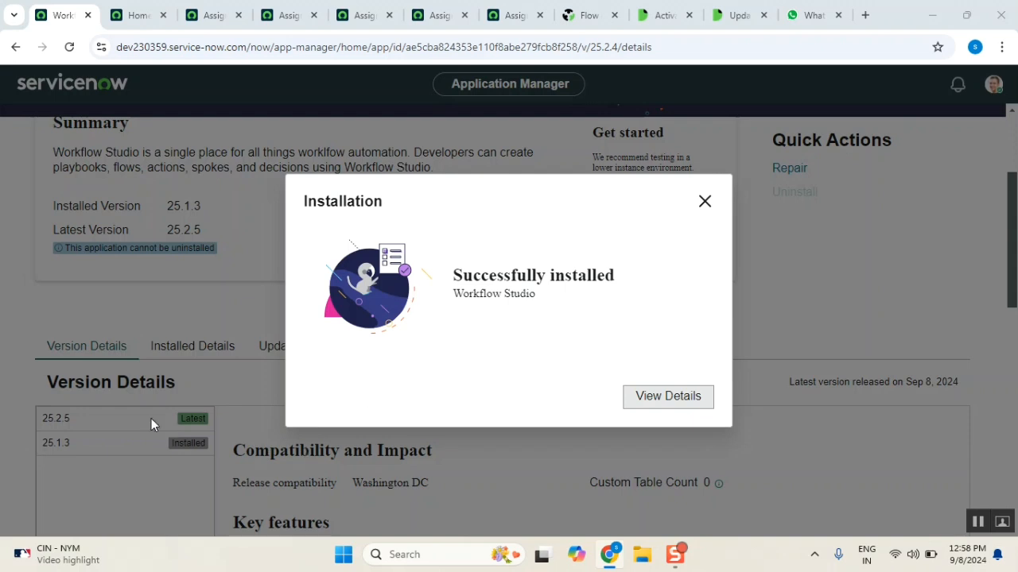
mouse_move(57, 448)
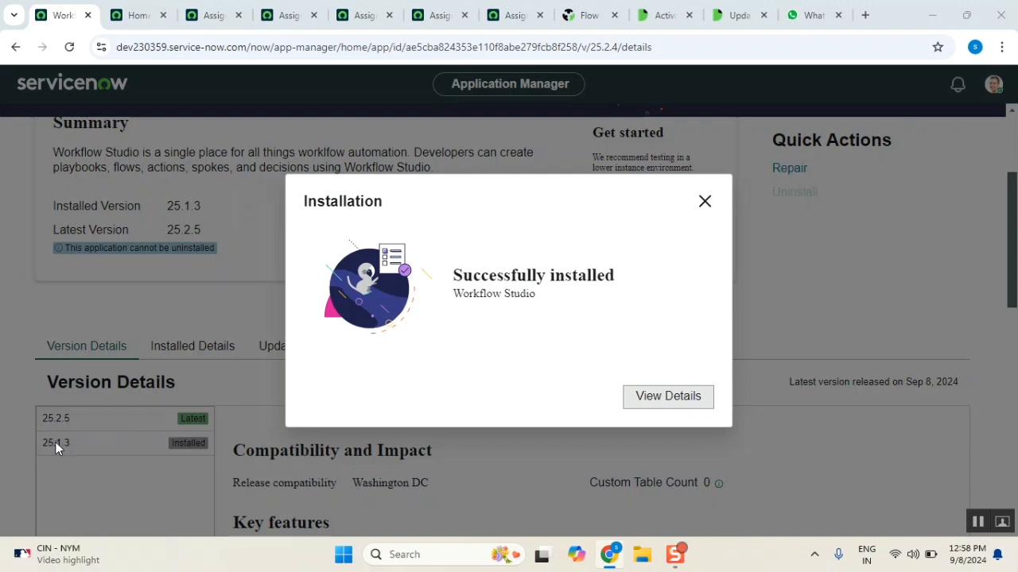
mouse_move(556, 296)
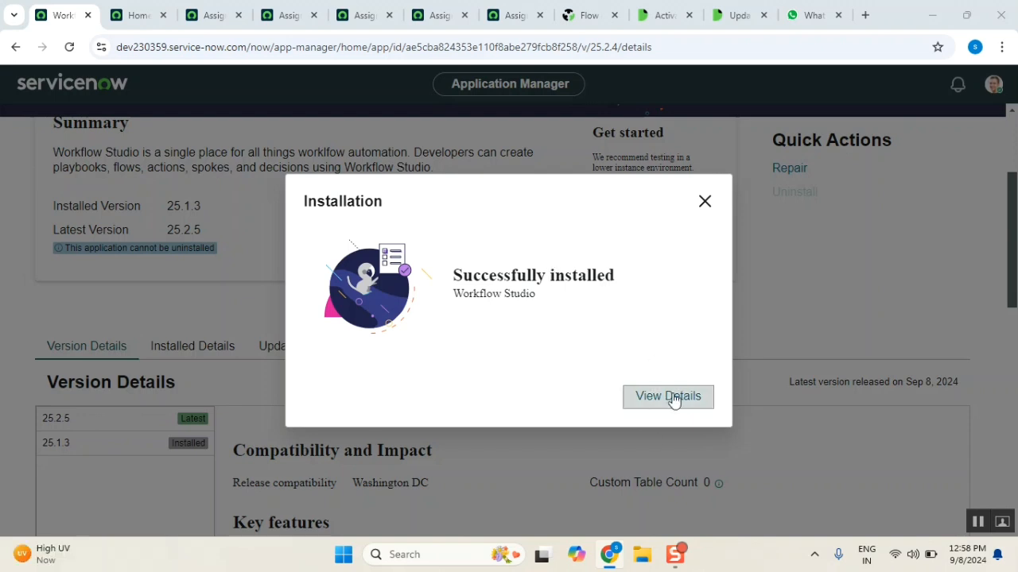
left_click(668, 396)
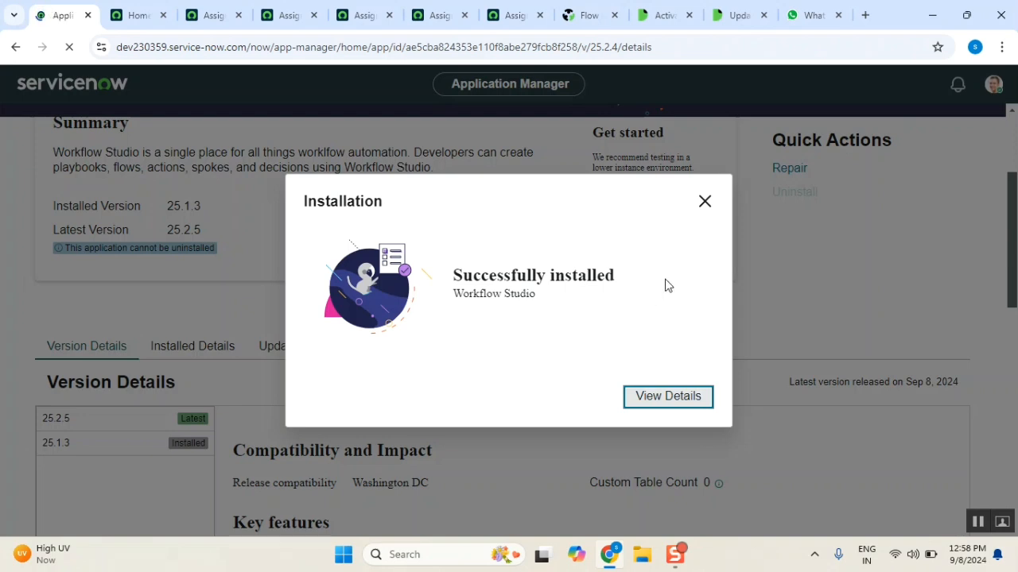
left_click(668, 396)
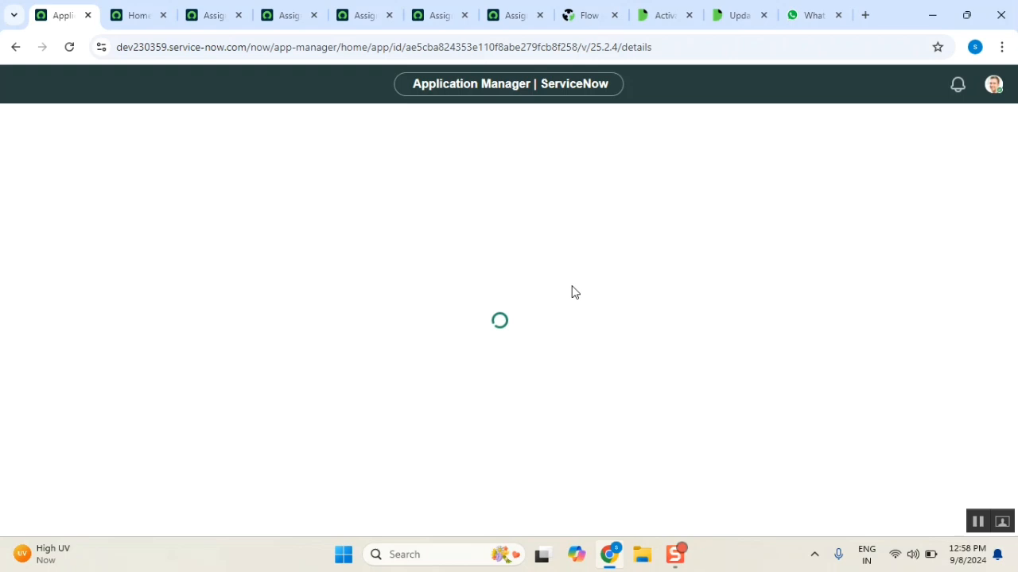
mouse_move(271, 178)
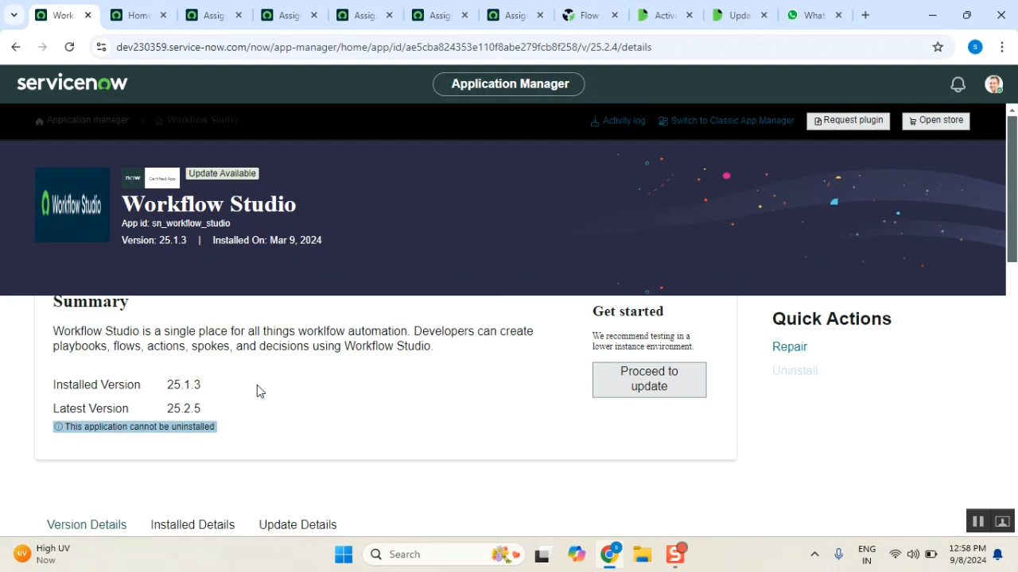
Check installed 25.1.3 and latest 25.2.5, then switch to the Assigned to hardware flow context tab.
double_click(74, 385)
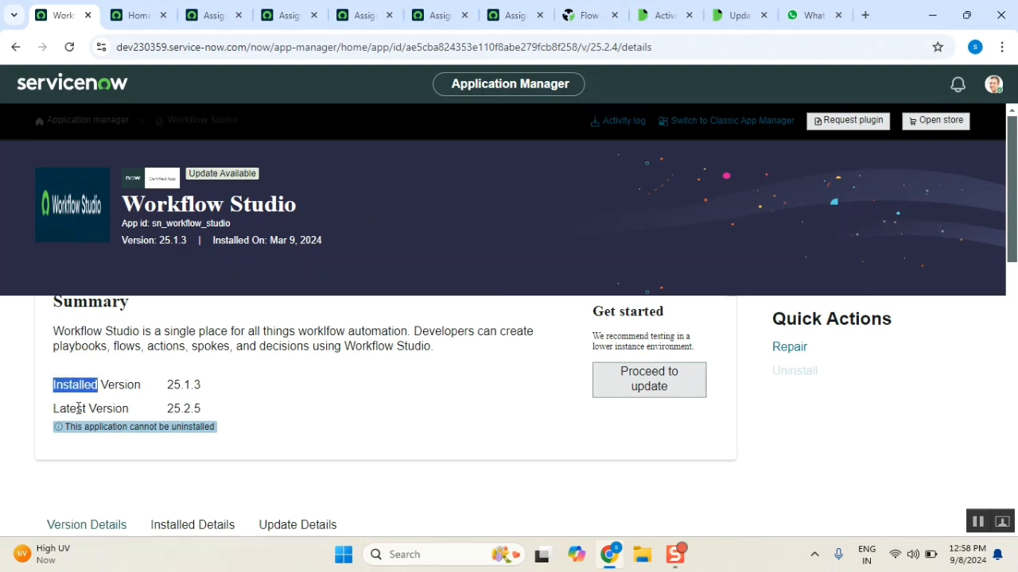
double_click(70, 407)
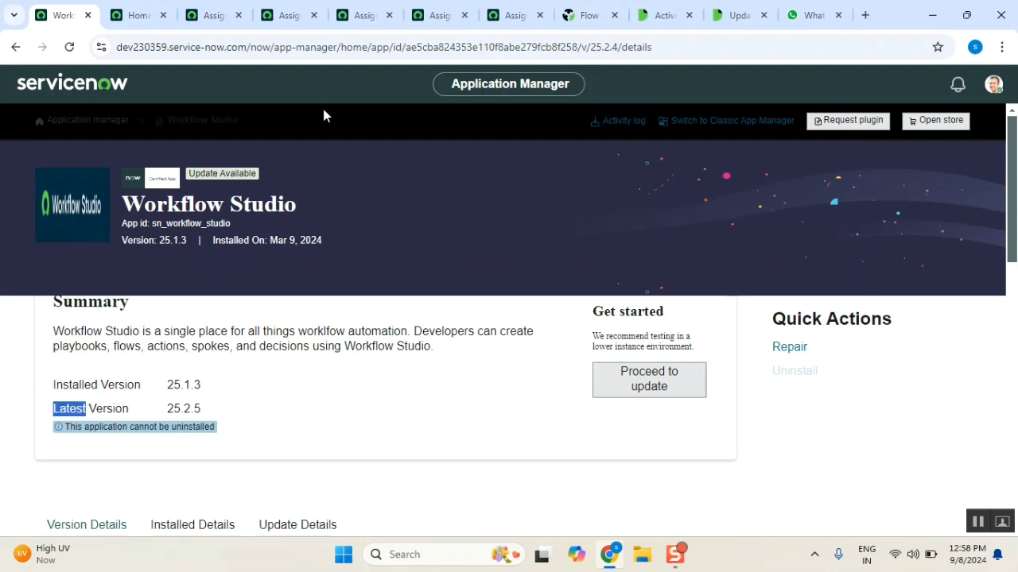
left_click(290, 14)
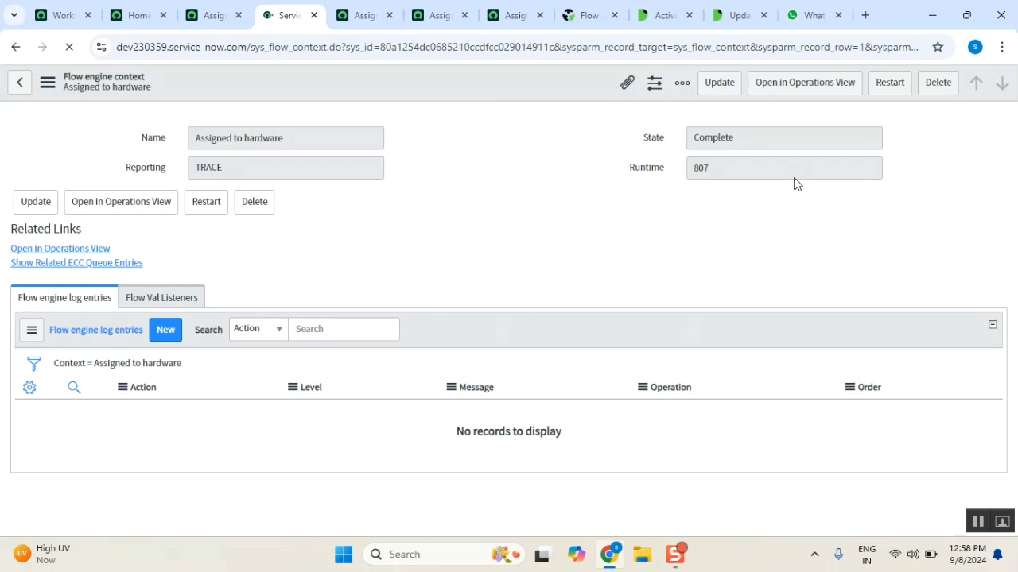
Attempt Operations View on the flow context, then restart the flow with the same inputs and confirm.
left_click(856, 388)
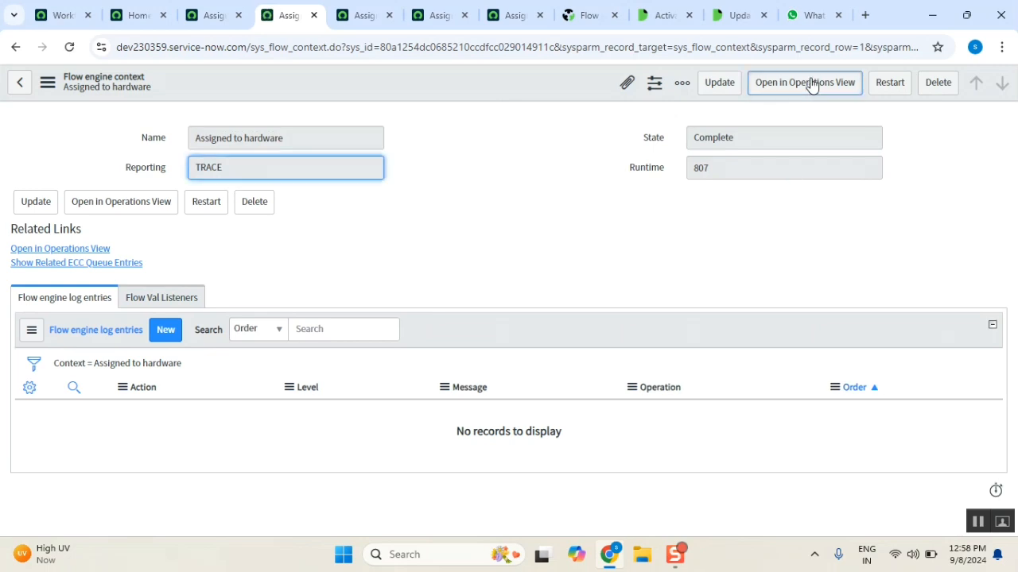
left_click(805, 83)
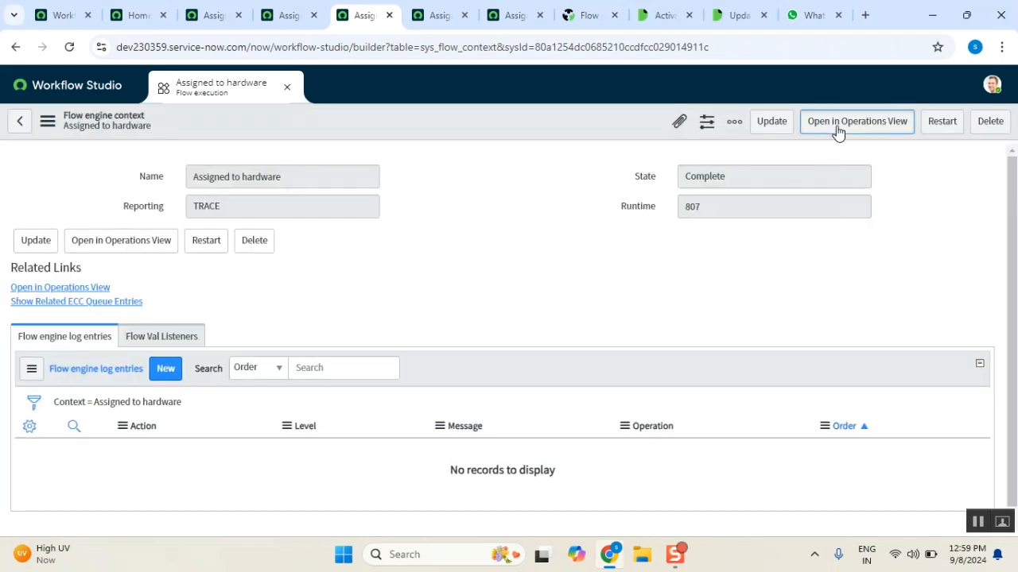
left_click(855, 121)
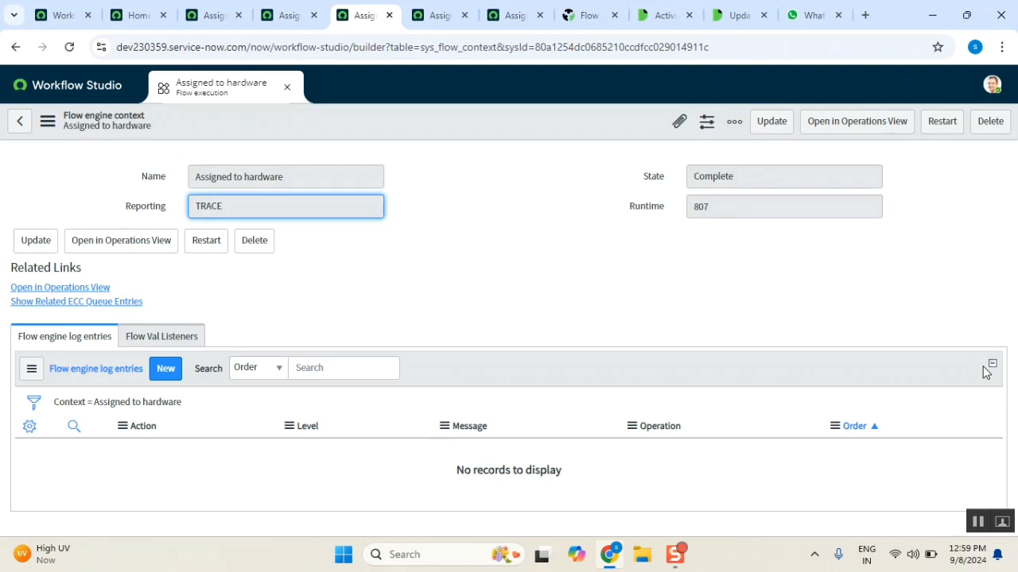
left_click(942, 121)
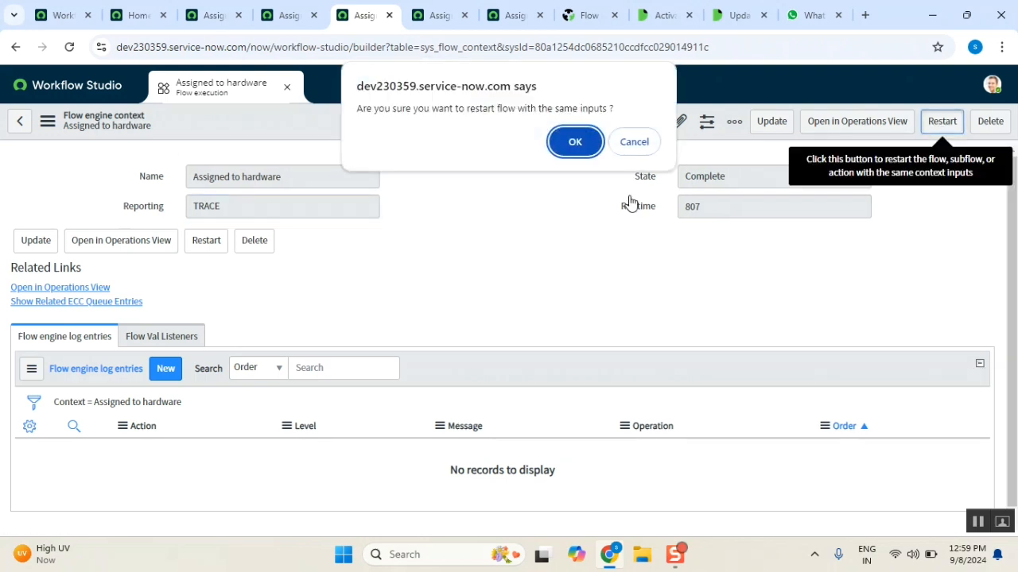
left_click(576, 142)
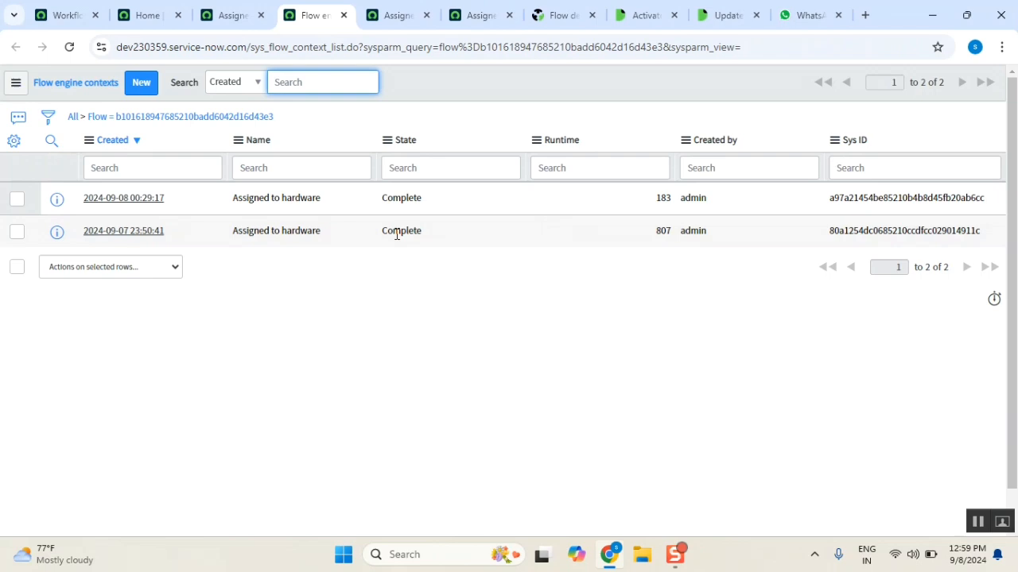
left_click(124, 197)
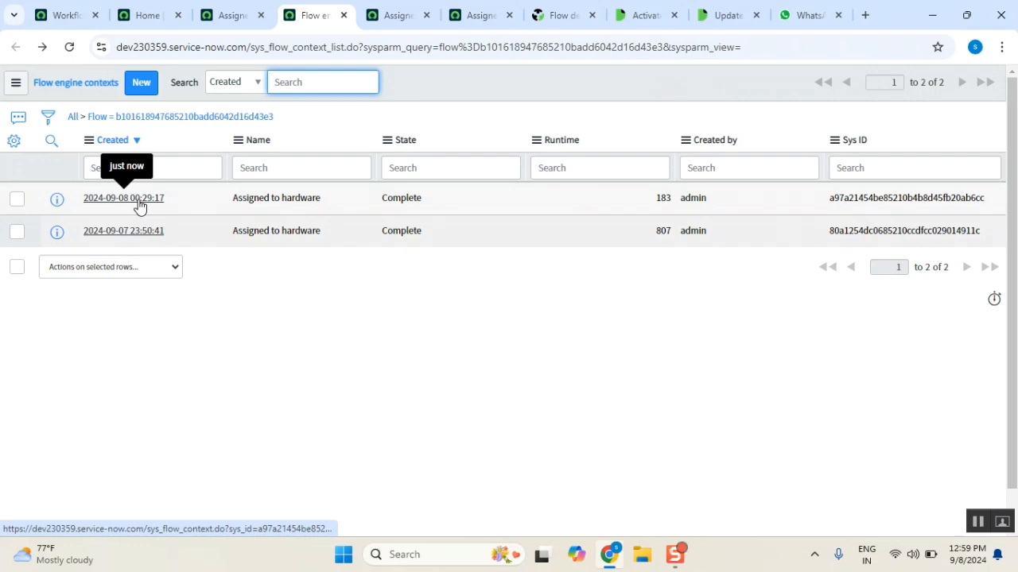
mouse_move(92, 206)
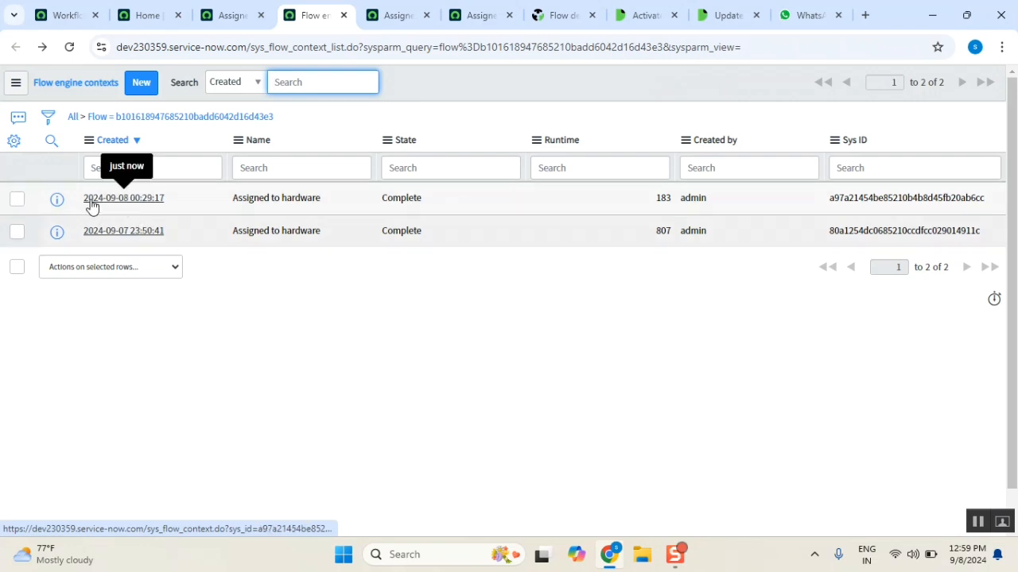
left_click(124, 197)
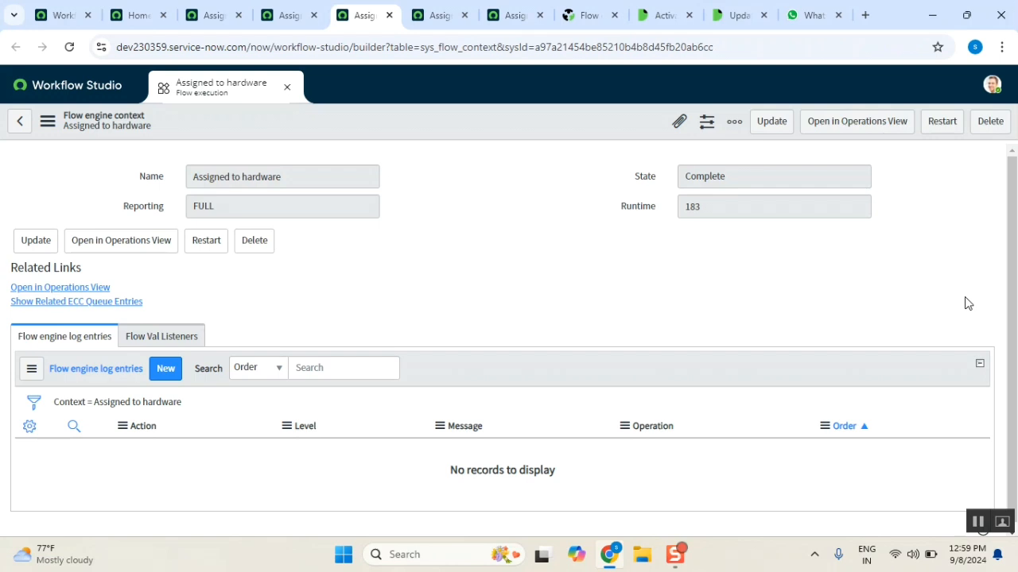
left_click(283, 206)
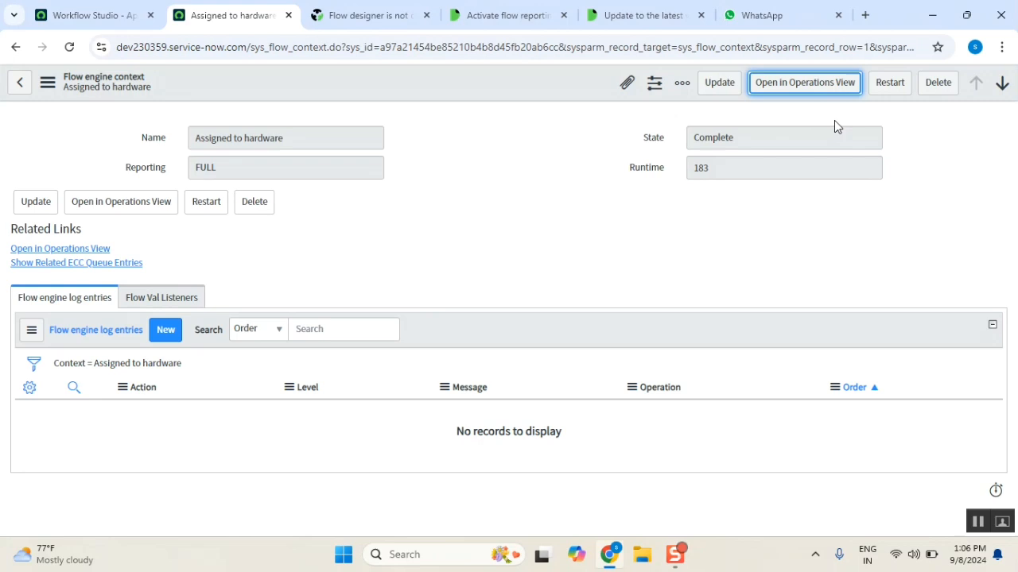
left_click(805, 83)
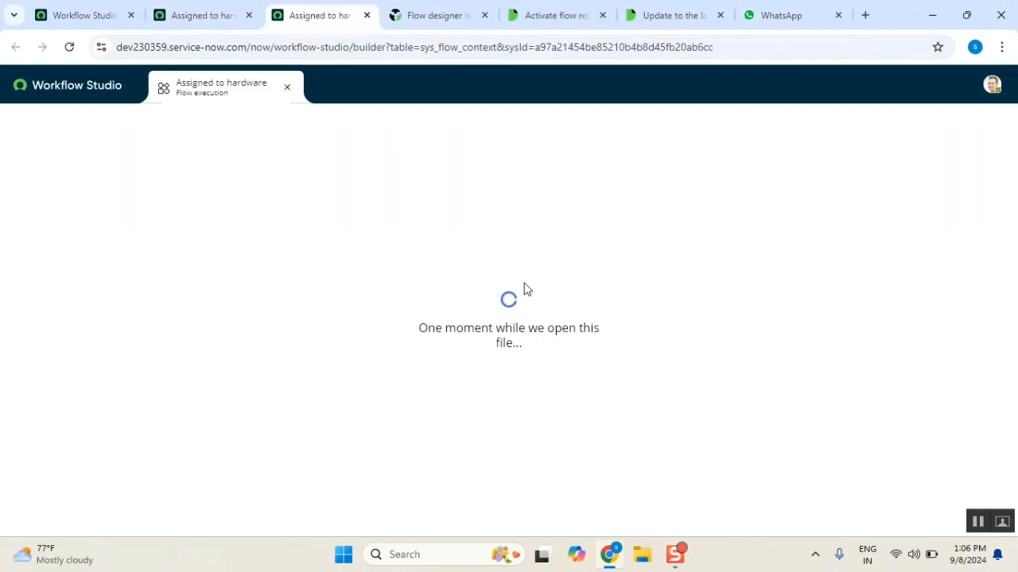
mouse_move(389, 185)
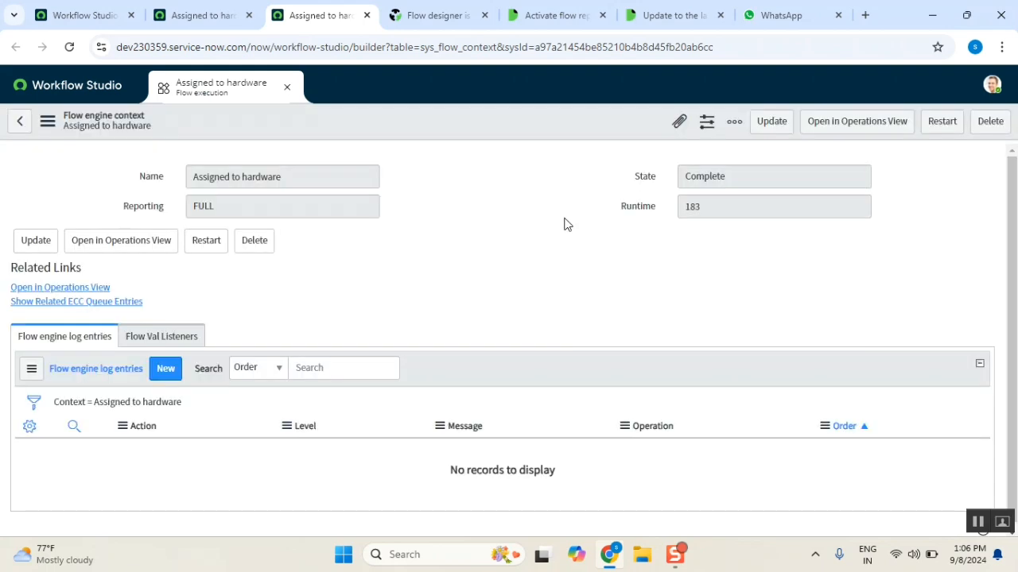
left_click(76, 15)
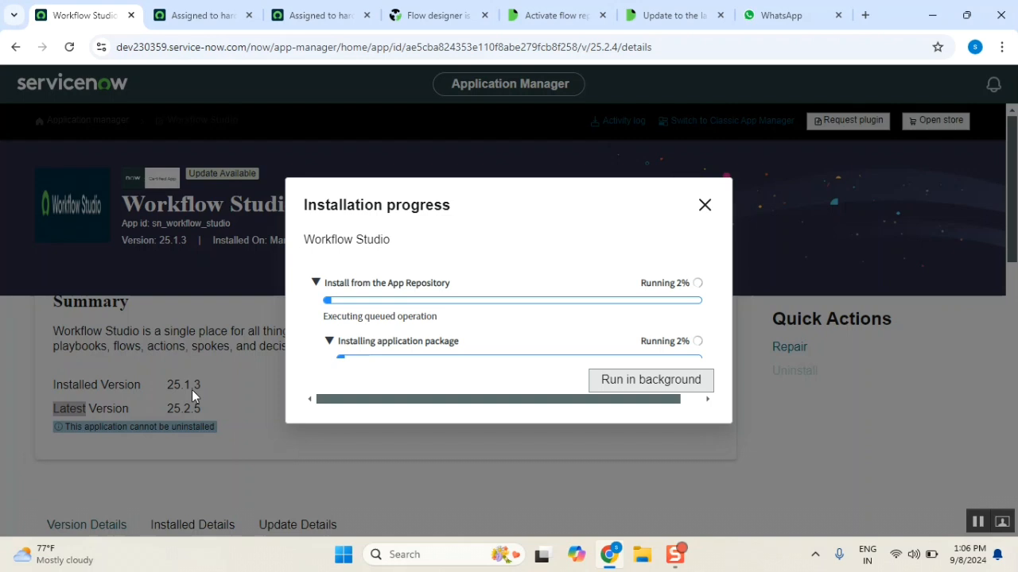
mouse_move(512, 372)
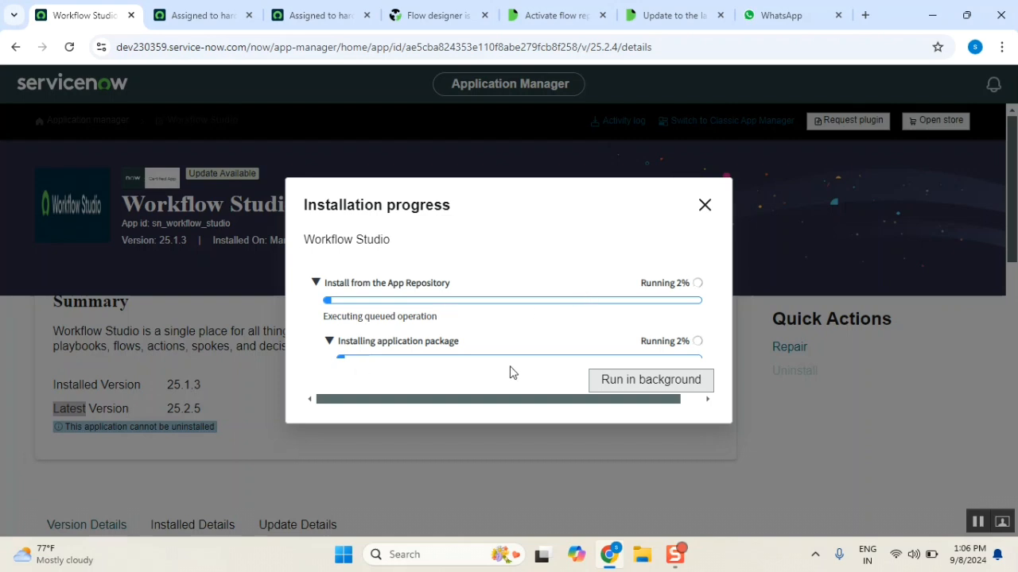
mouse_move(521, 286)
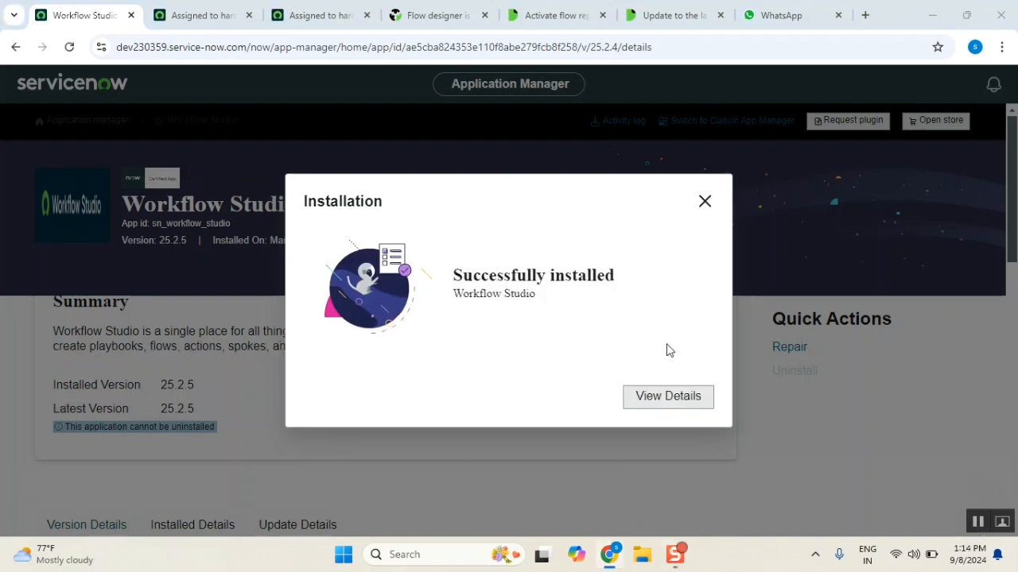
mouse_move(703, 222)
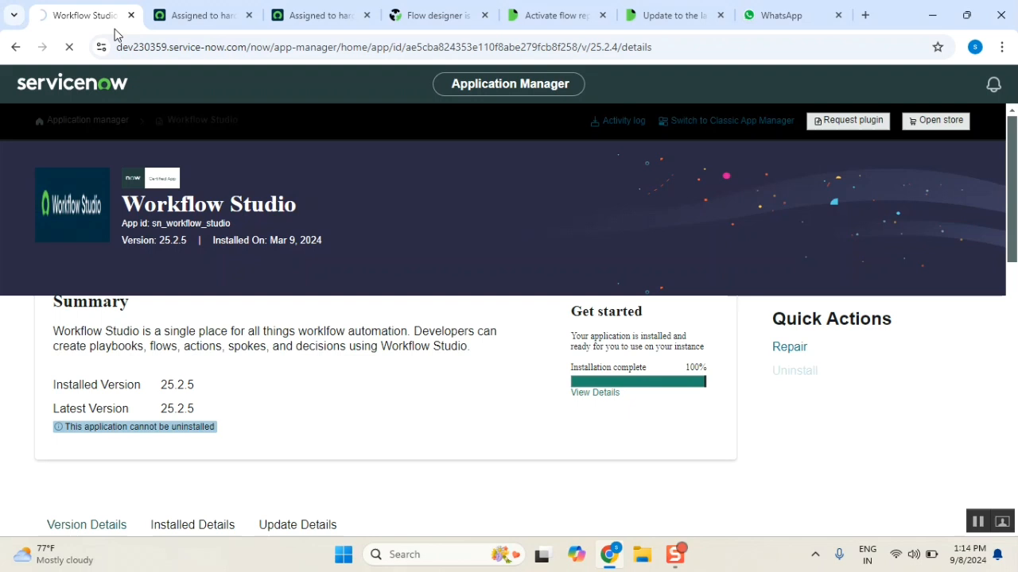
mouse_move(323, 369)
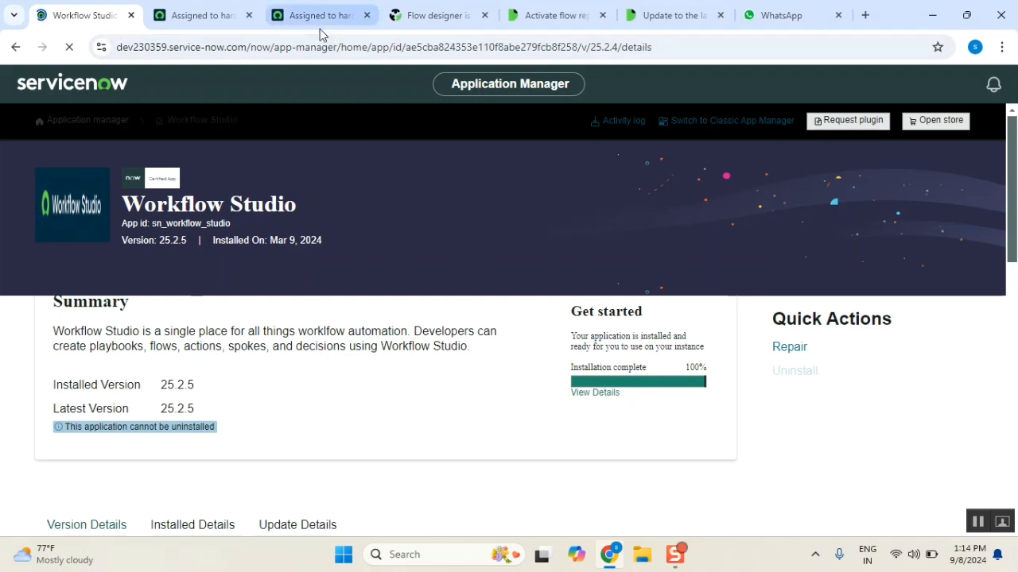
Reload the Workflow Studio app page after the 25.2.5 installation completes.
left_click(70, 48)
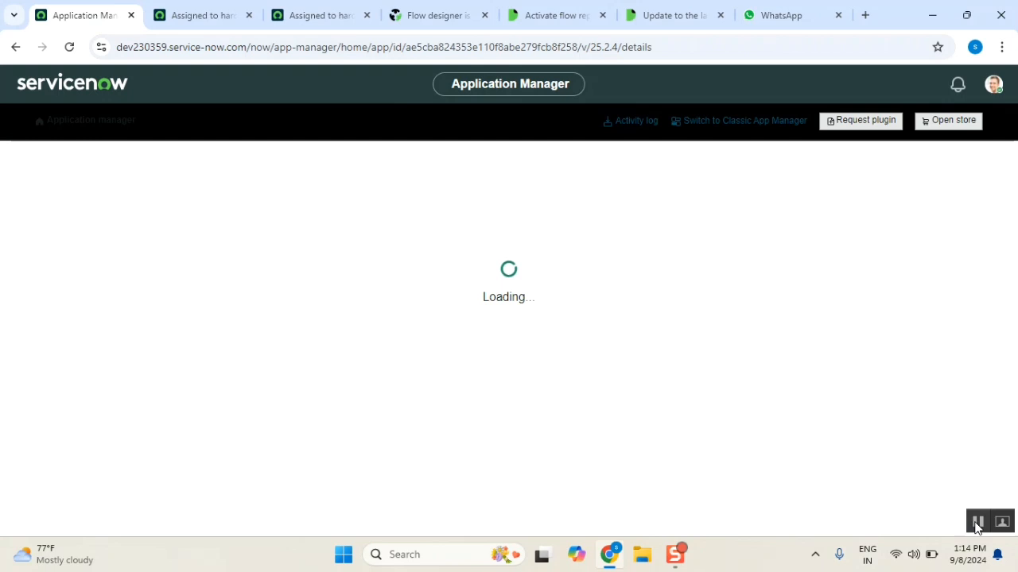
View the Assigned to hardware execution in Operations View with Update Record action details expanded.
left_click(318, 16)
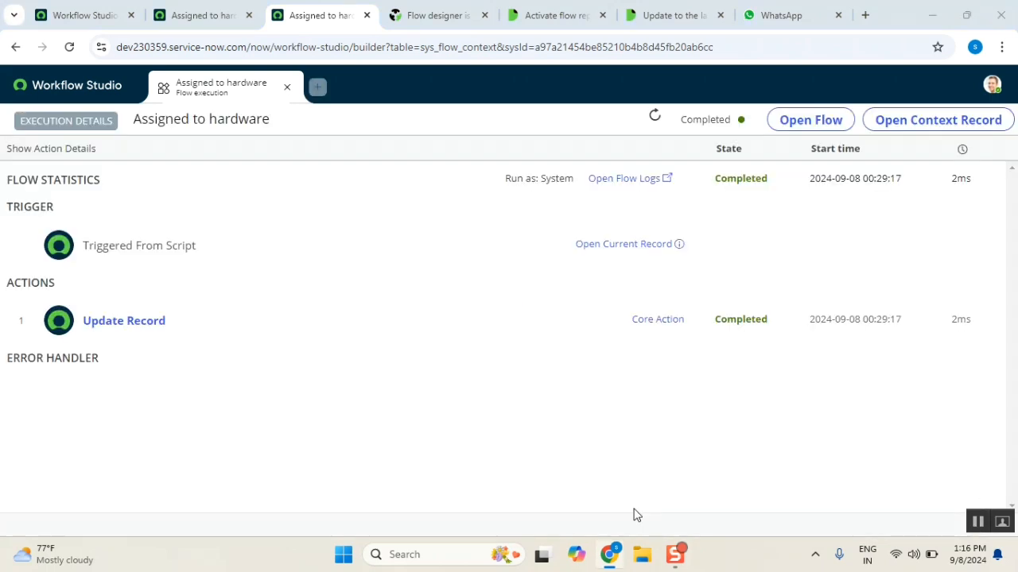
mouse_move(506, 299)
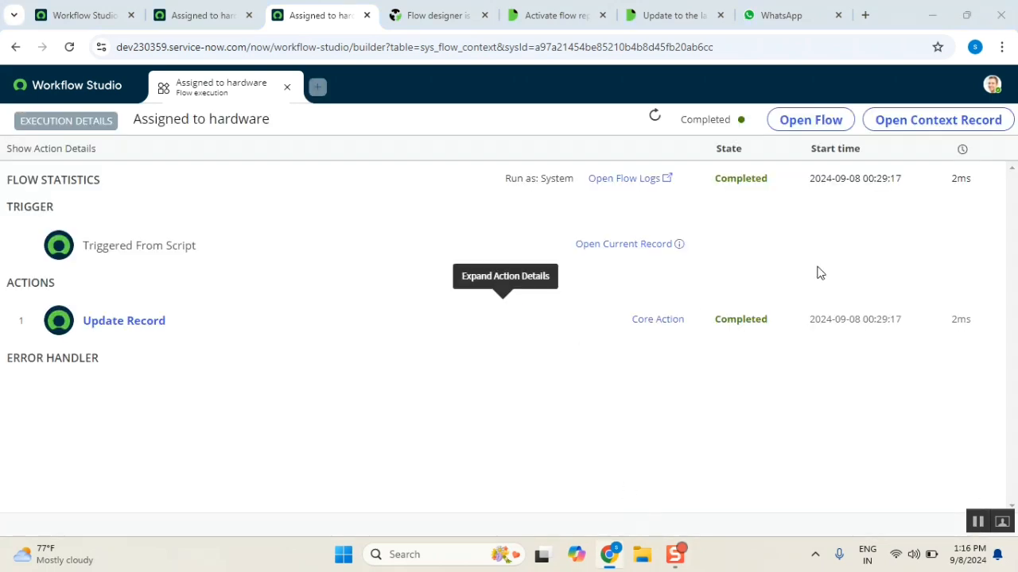
mouse_move(868, 378)
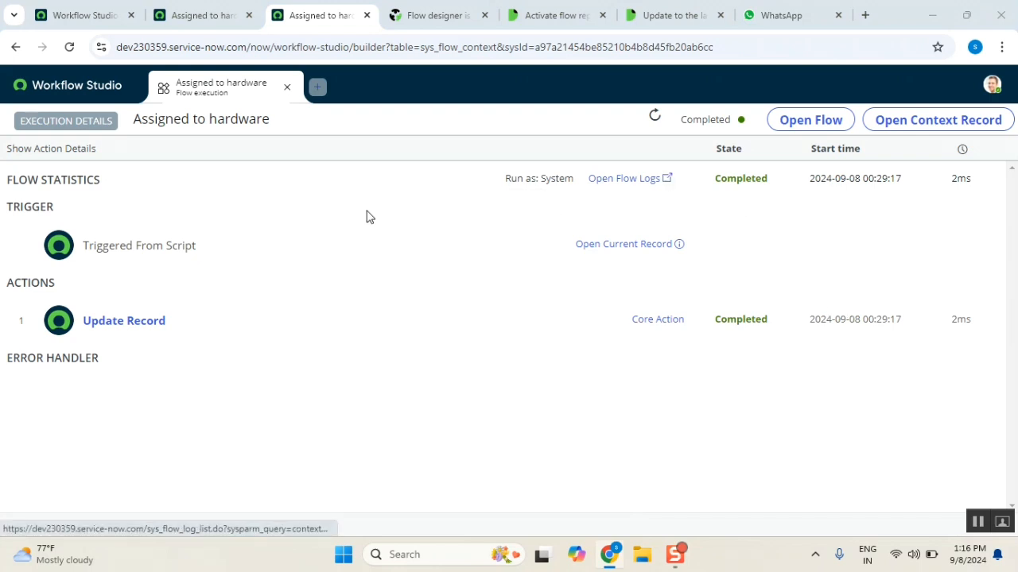
mouse_move(753, 291)
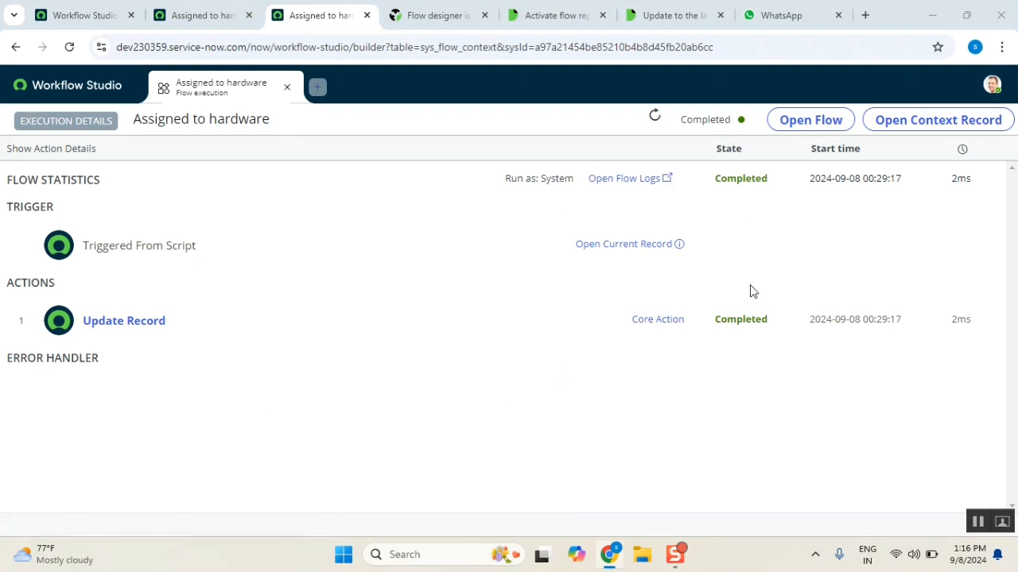
mouse_move(911, 278)
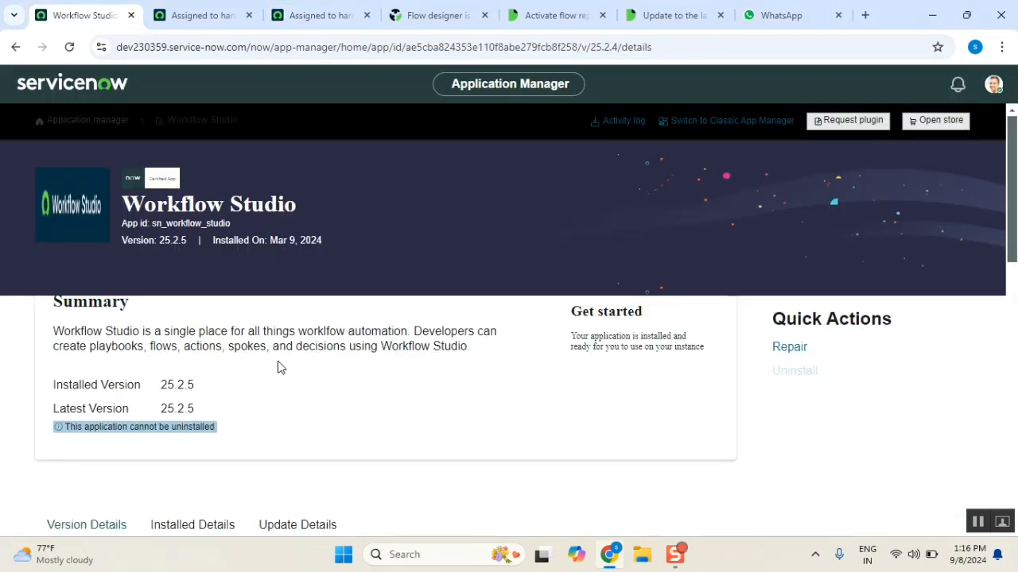
mouse_move(191, 258)
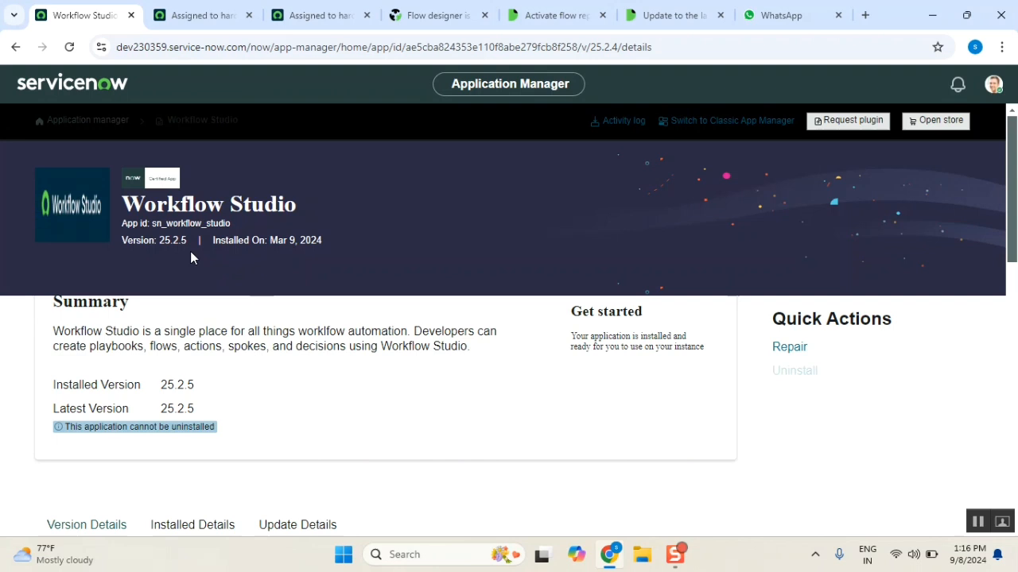
left_click(318, 16)
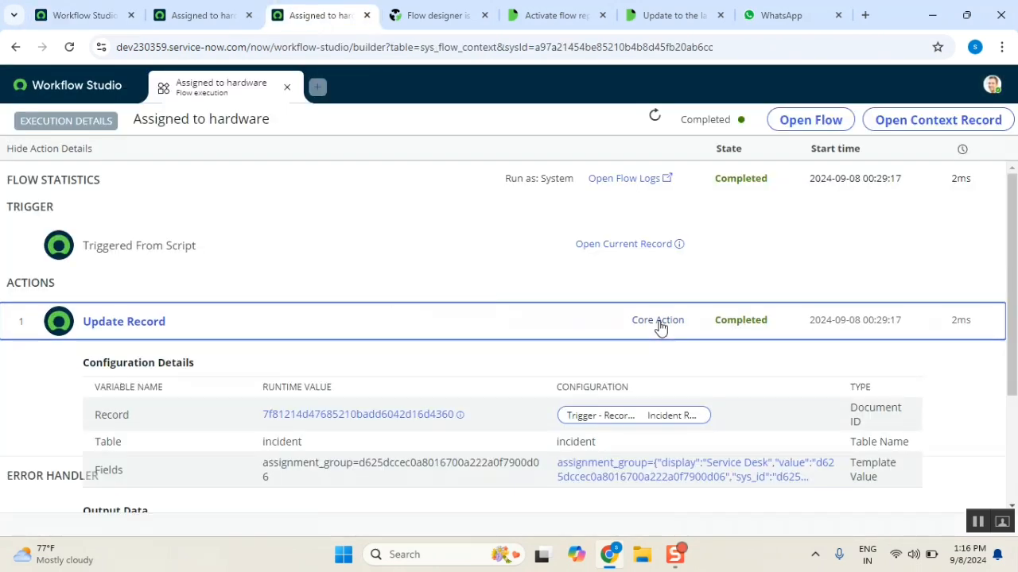
Review the Update Record output: Success status, record INC0010359, table incident.
scroll("down", 3)
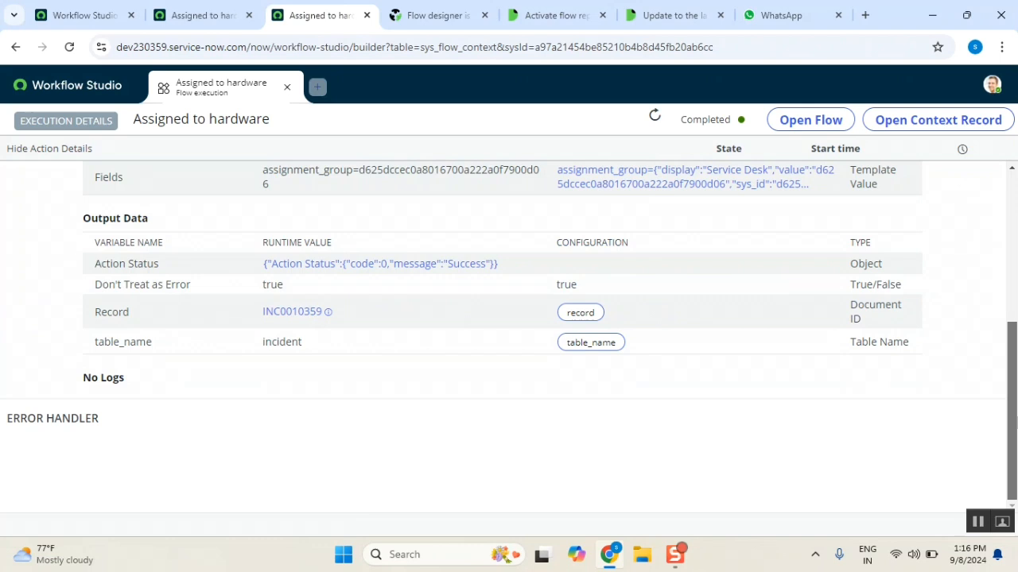
scroll("up", 3)
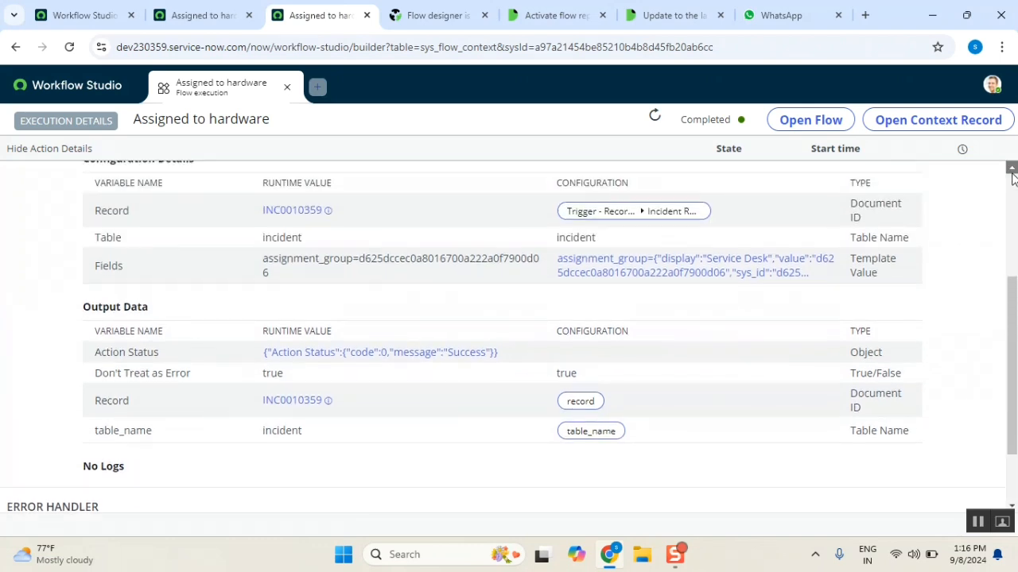
scroll("up", 3)
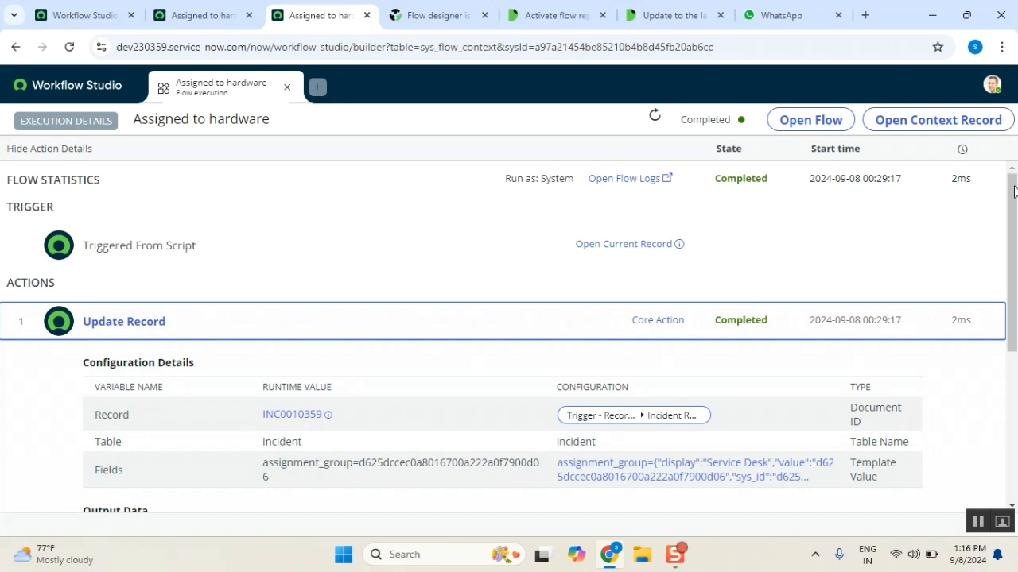
mouse_move(662, 163)
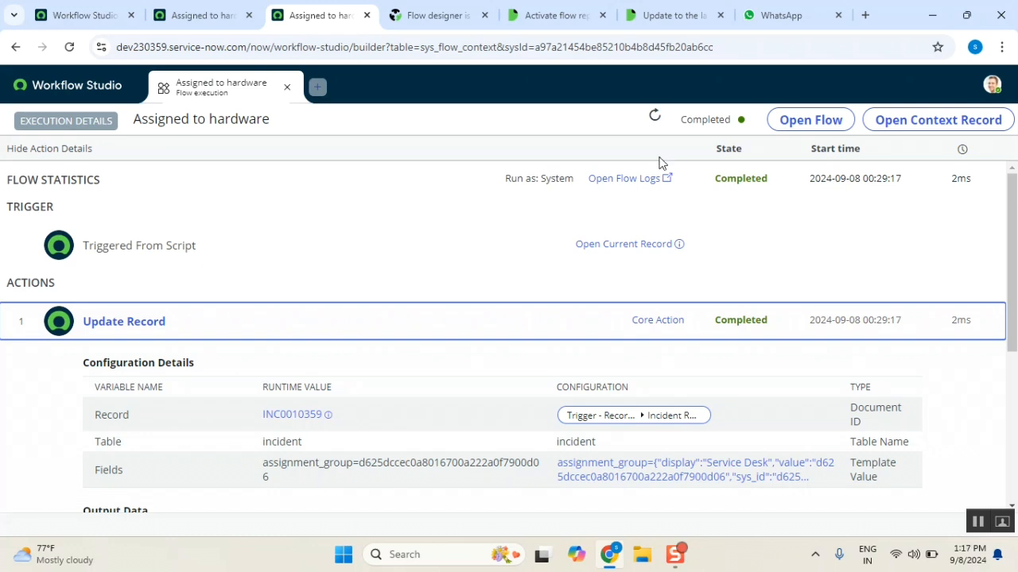
mouse_move(800, 302)
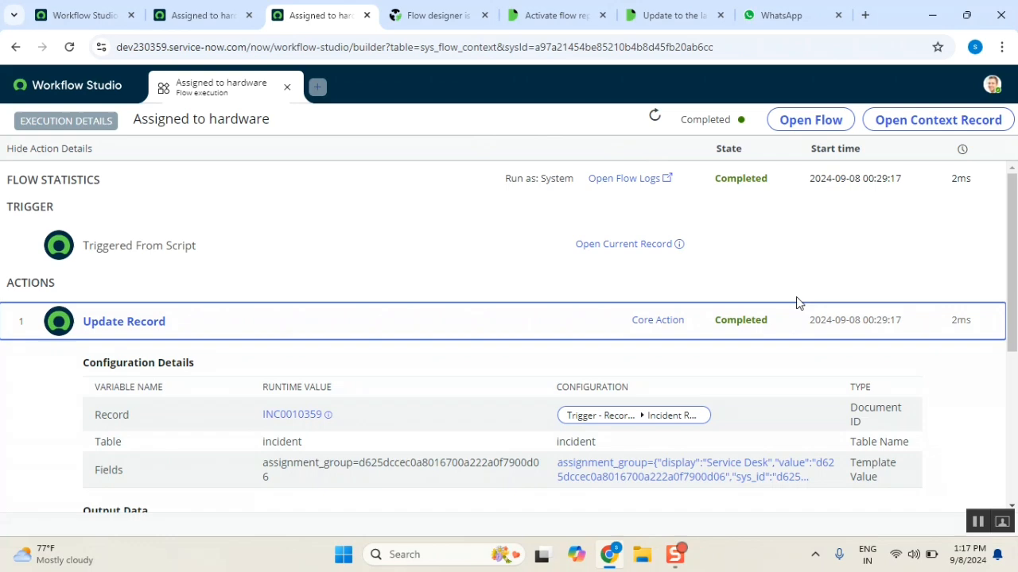
mouse_move(805, 162)
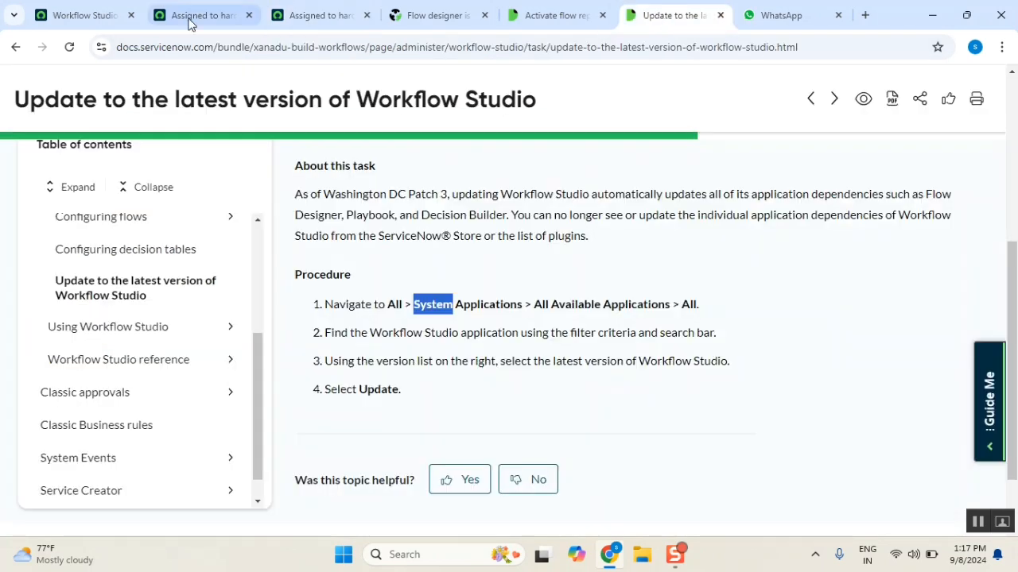
From the classic flow context form, launch the Assigned to hardware execution in Operations View.
left_click(203, 14)
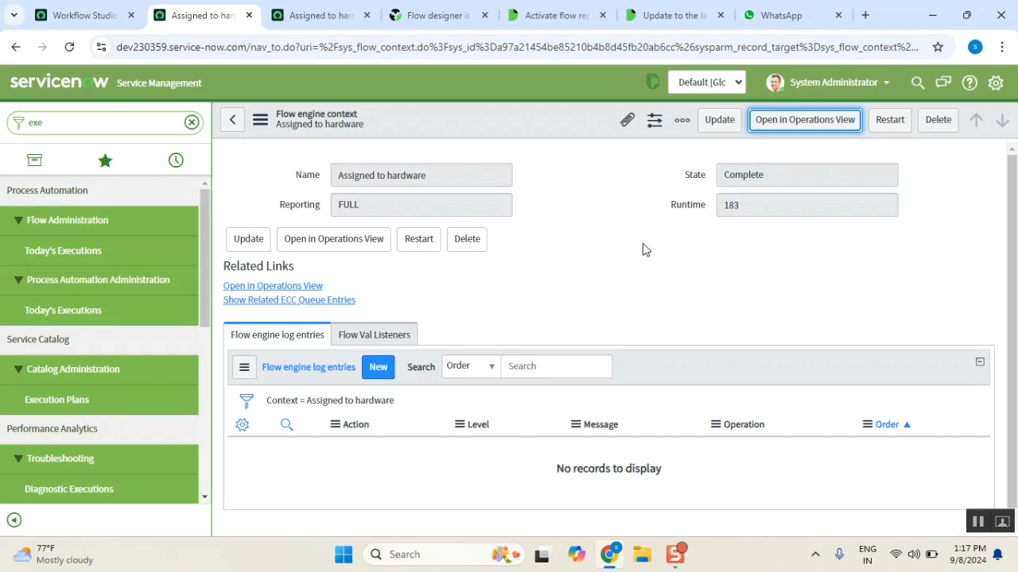
mouse_move(247, 108)
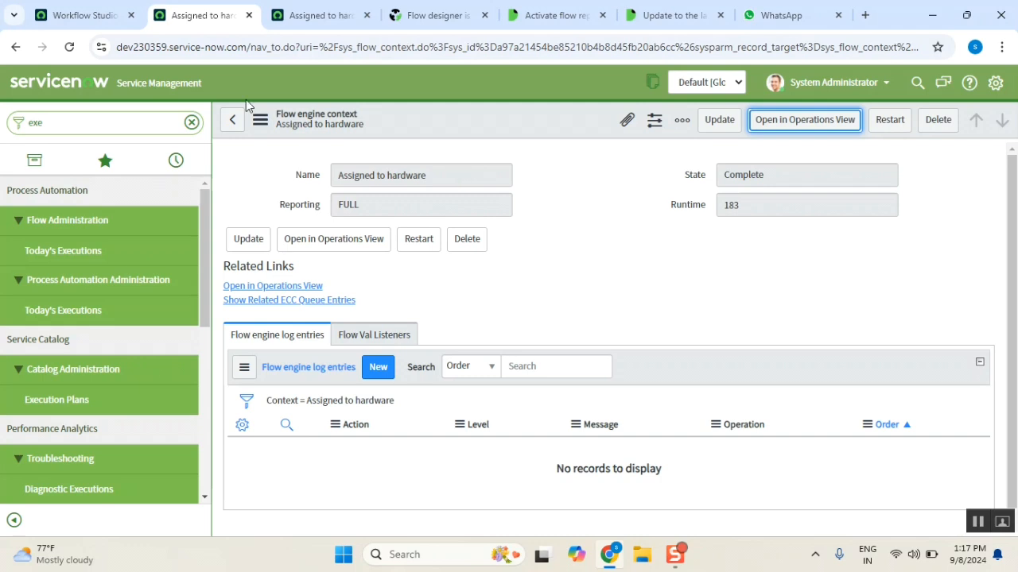
mouse_move(808, 130)
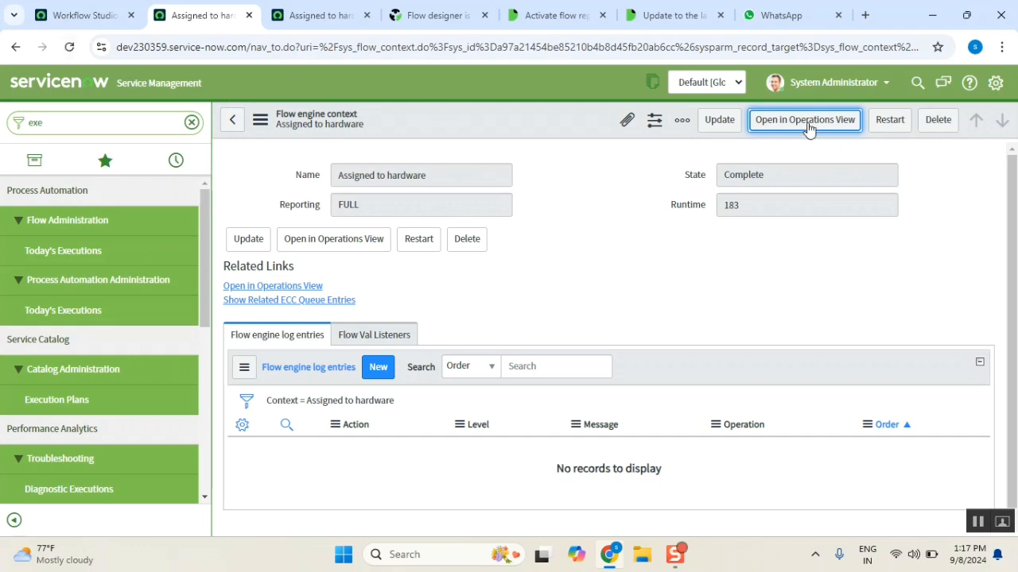
left_click(804, 119)
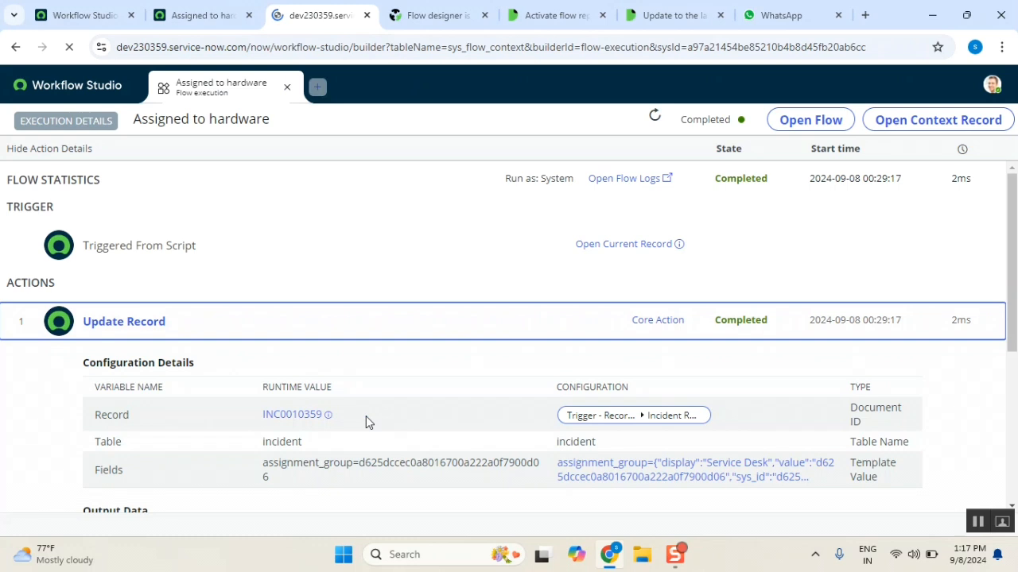
left_click(810, 119)
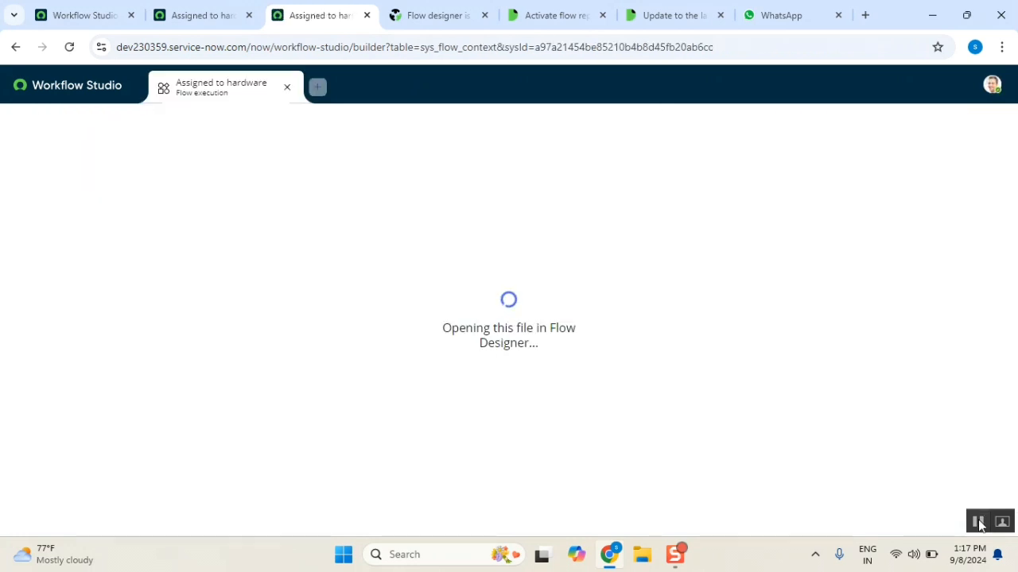